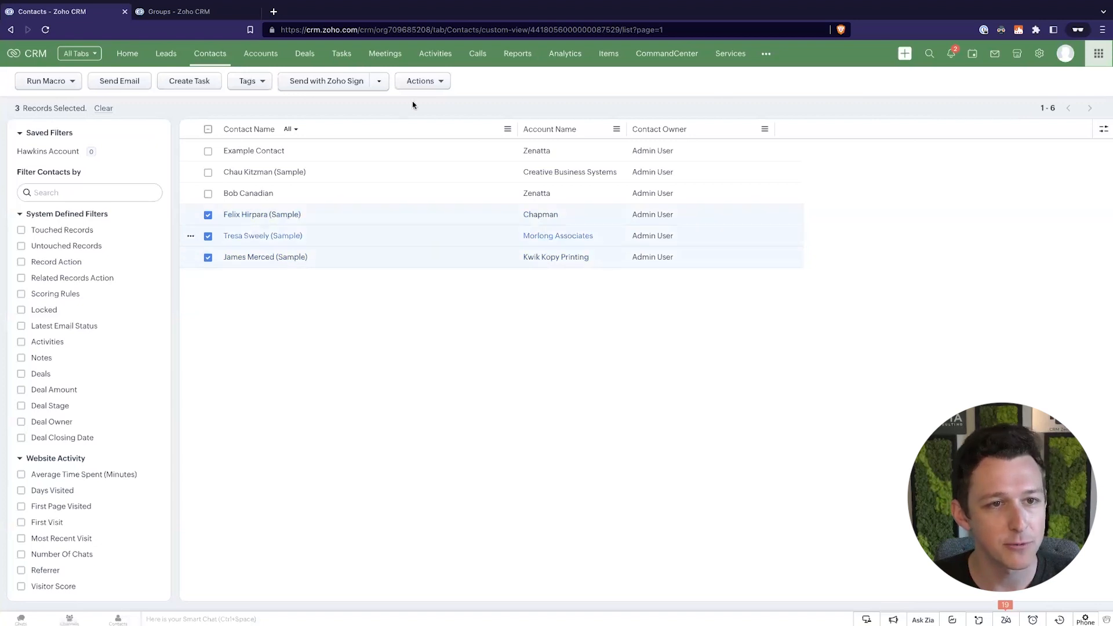
left_click(420, 80)
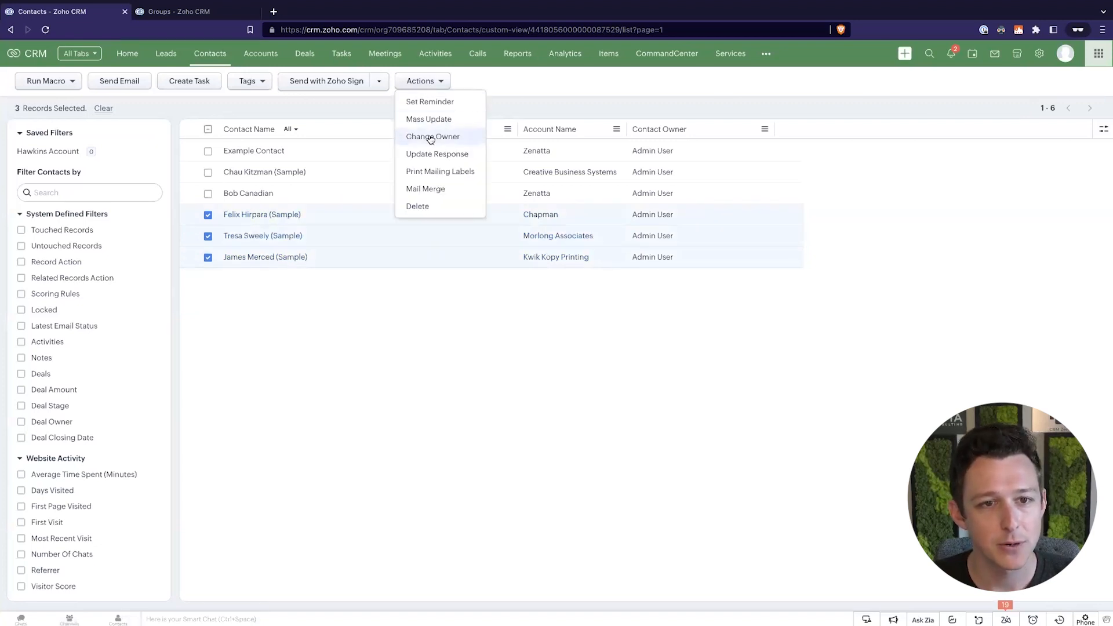
left_click(431, 138)
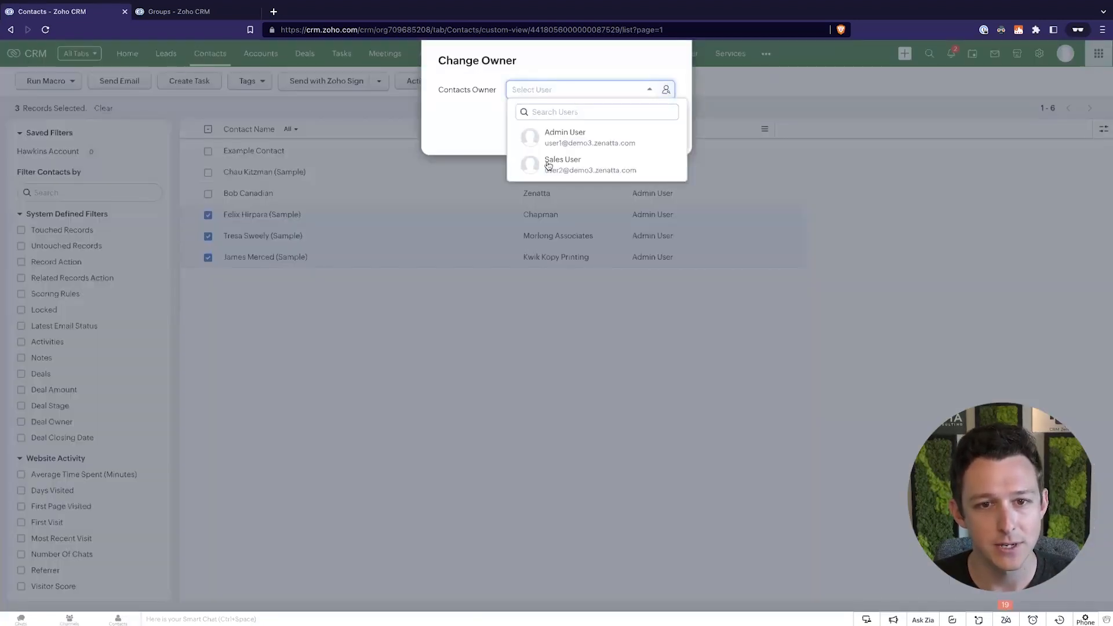
left_click(562, 164)
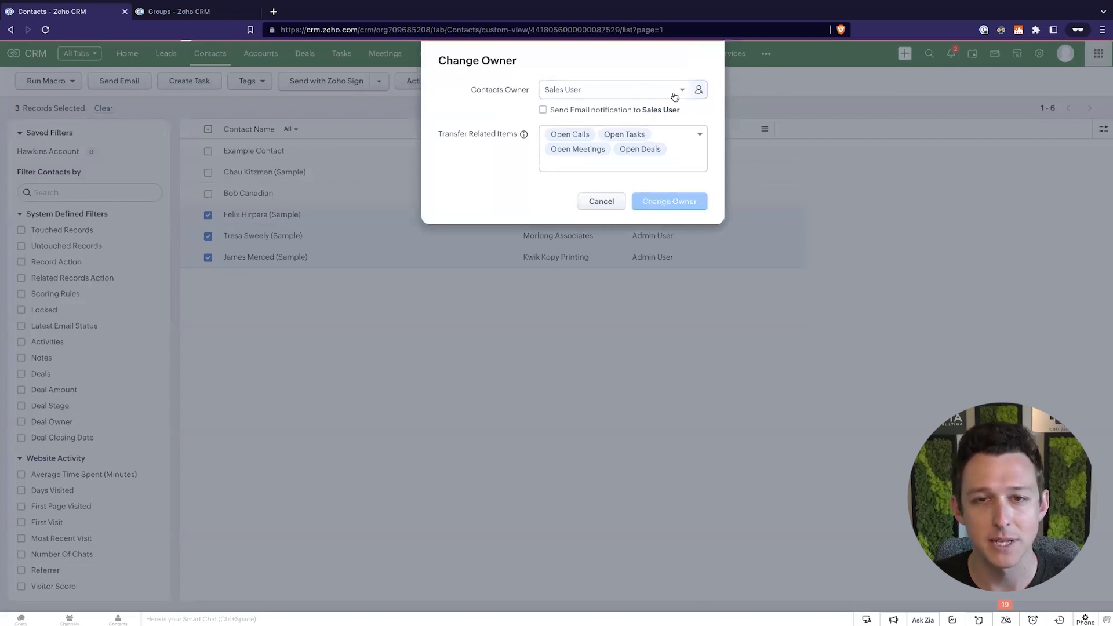
left_click(667, 201)
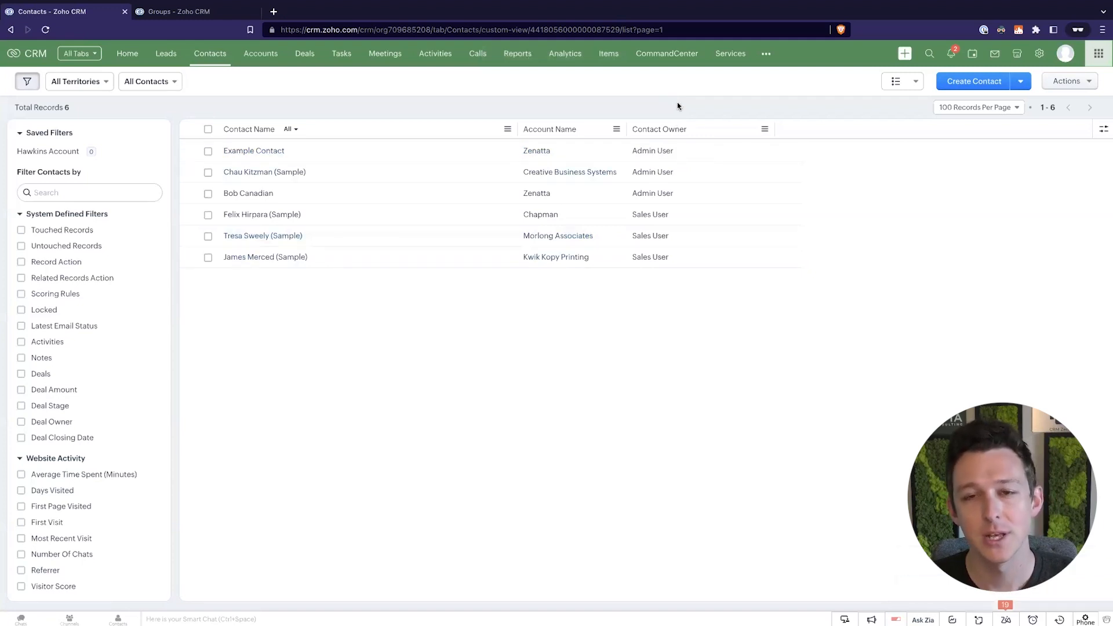
mouse_move(268, 99)
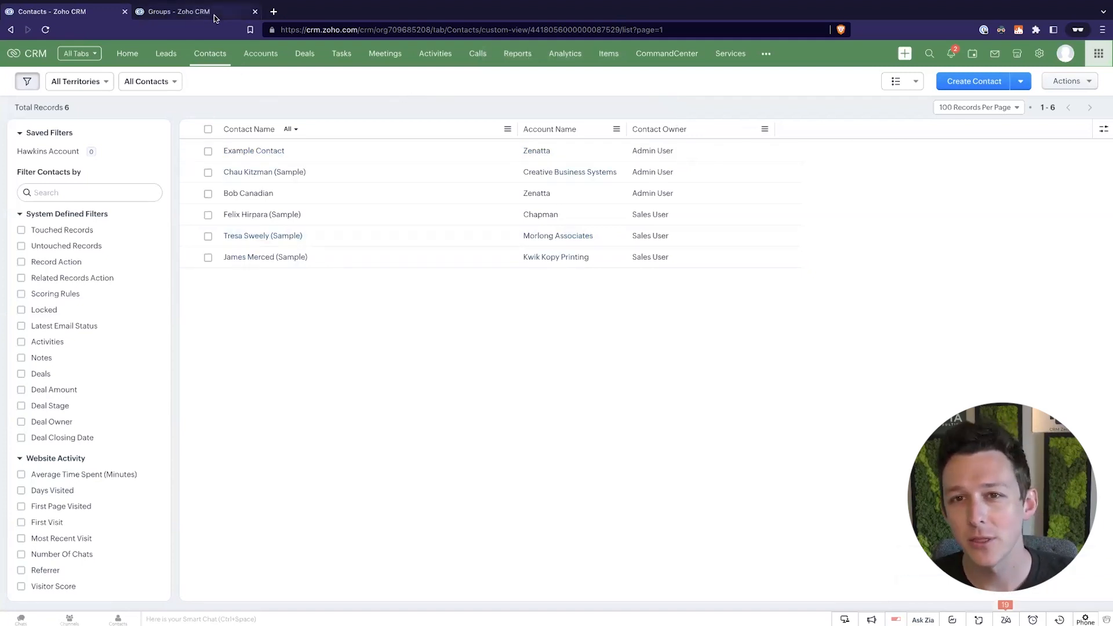
mouse_move(179, 11)
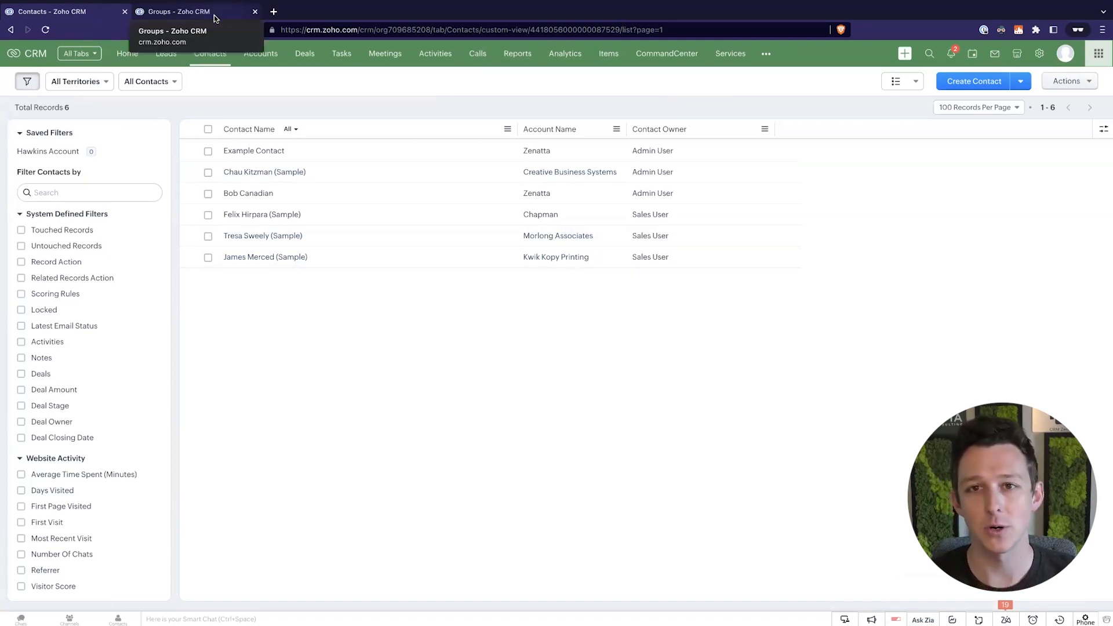
Switch to the Groups browser tab showing the CRM Setup page.
left_click(178, 12)
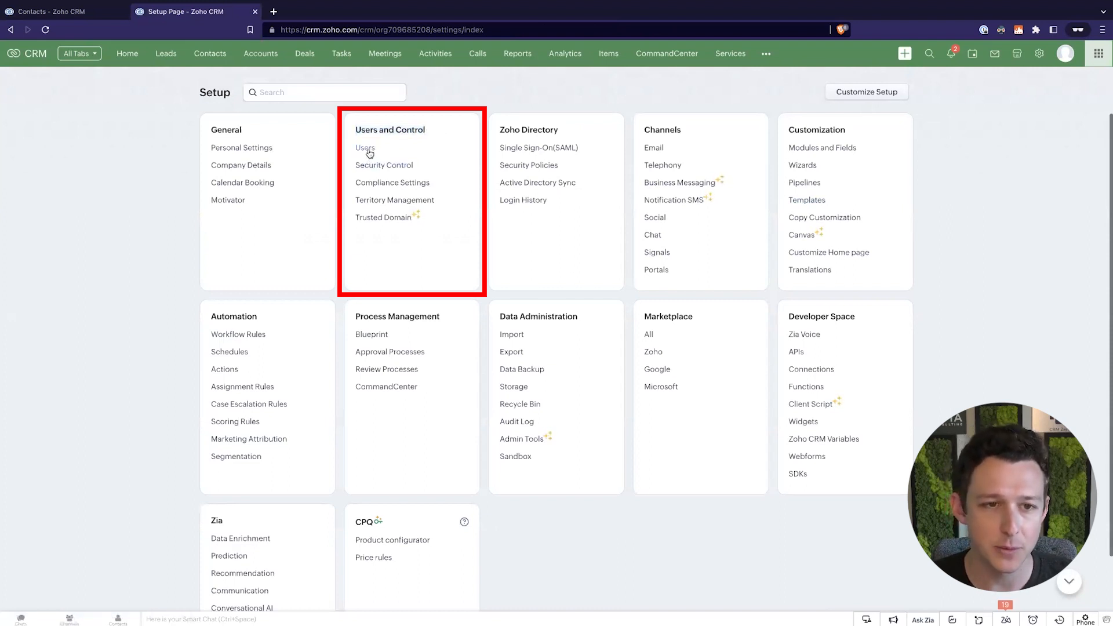
Review the Sales User and Admin User details, then go to Security Control.
left_click(364, 148)
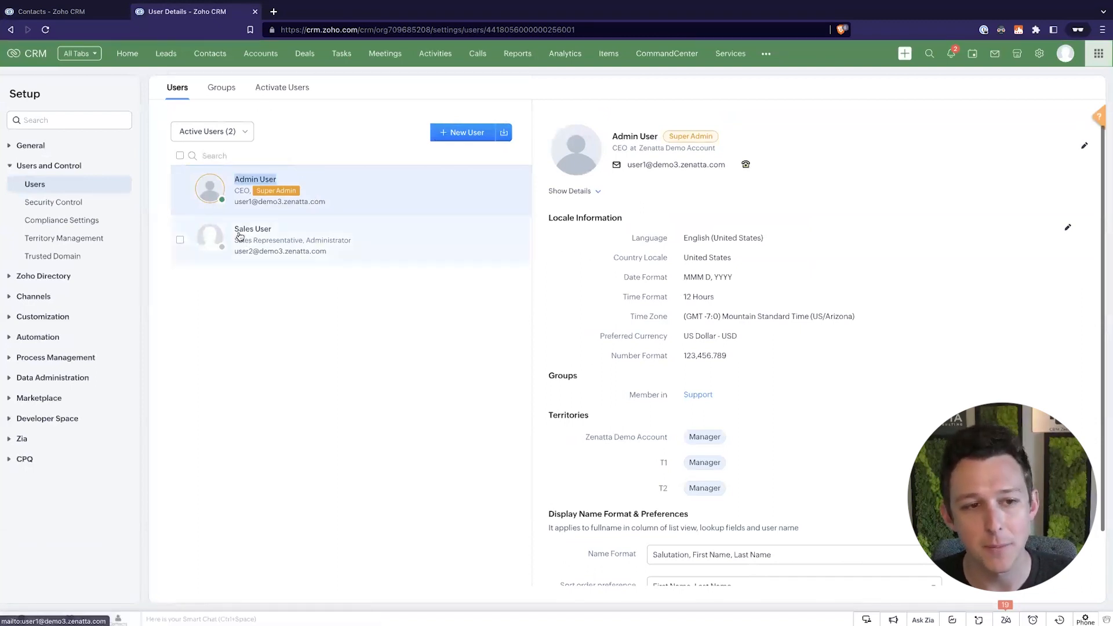
left_click(253, 239)
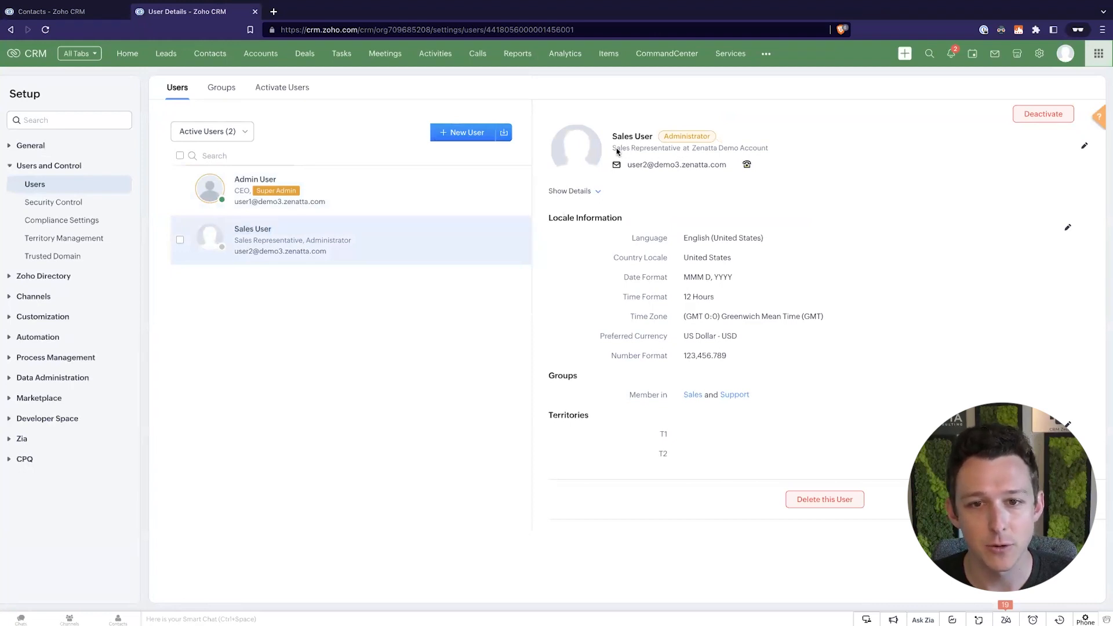
left_click(256, 189)
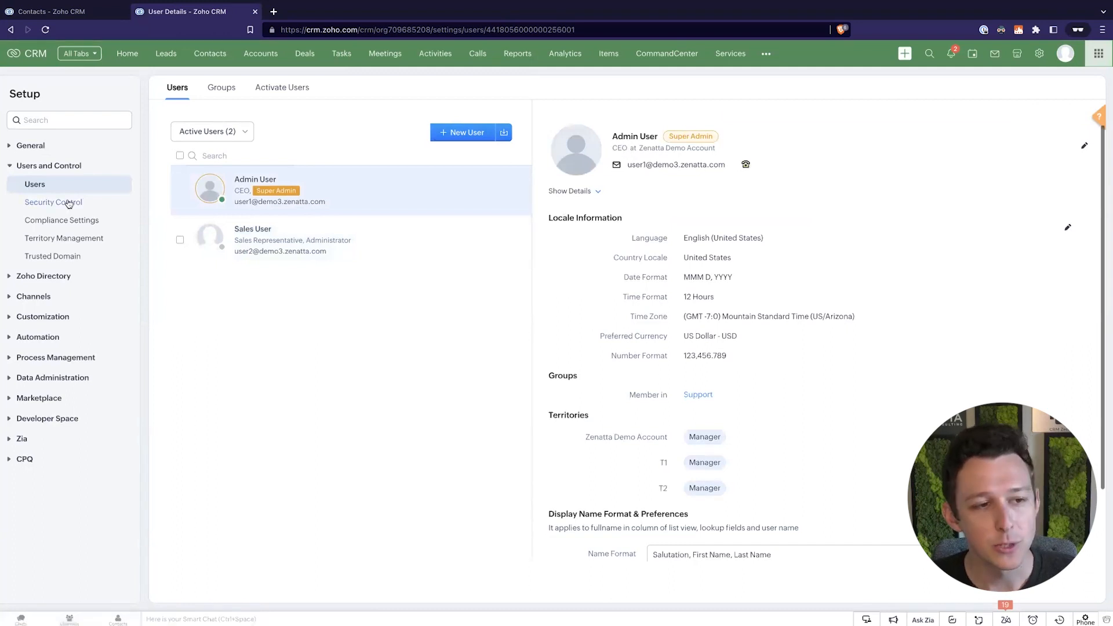
left_click(54, 202)
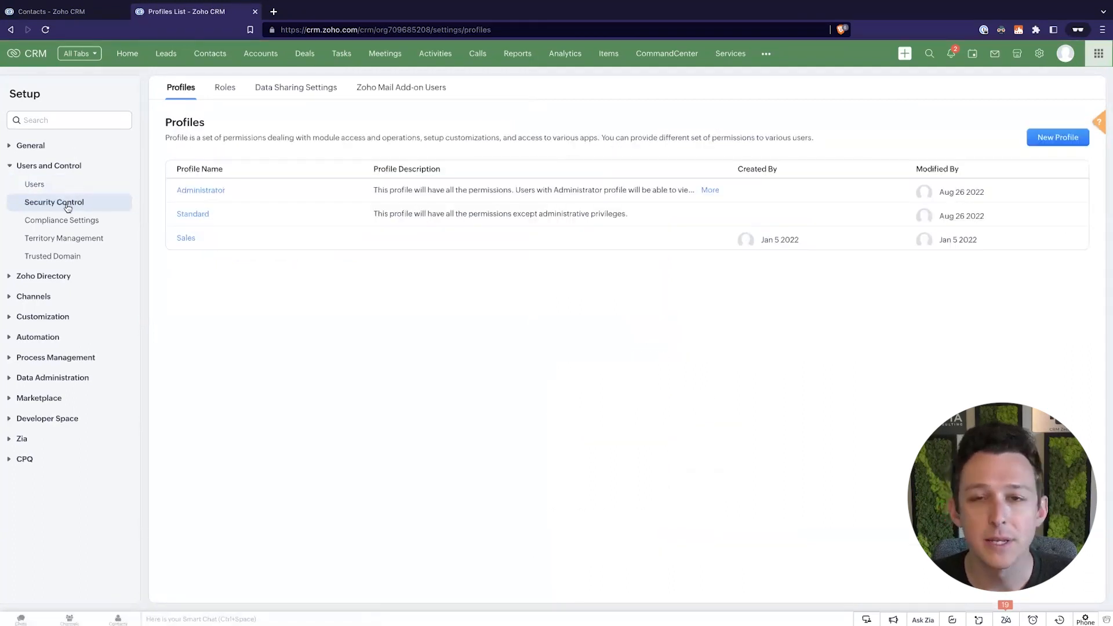
Inspect the role hierarchy, selecting Sales Representative under General Manager.
left_click(225, 87)
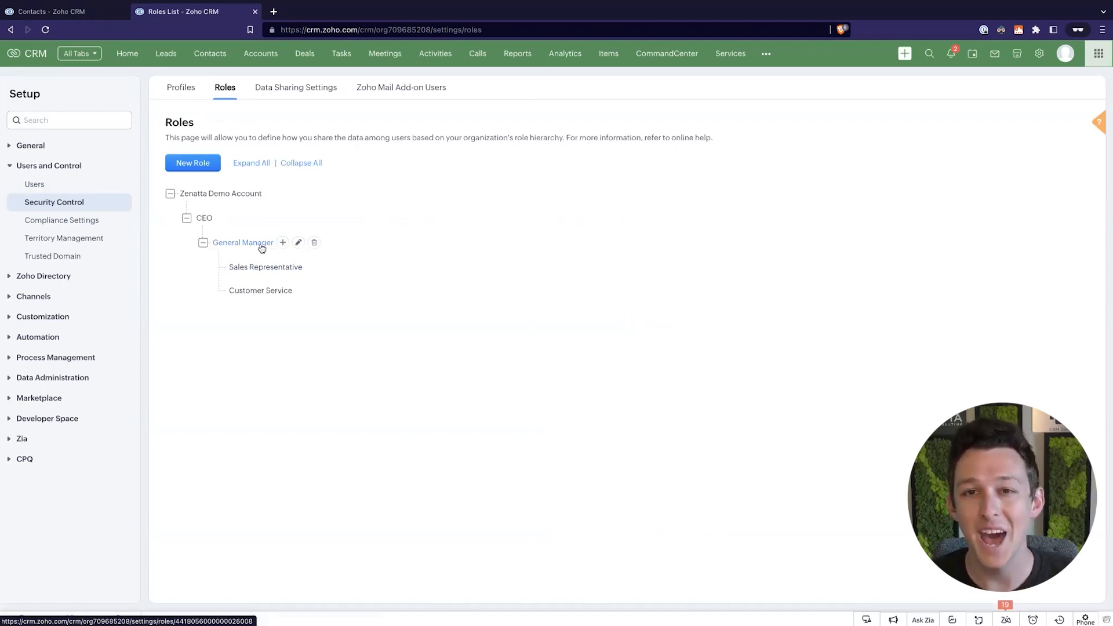
mouse_move(253, 267)
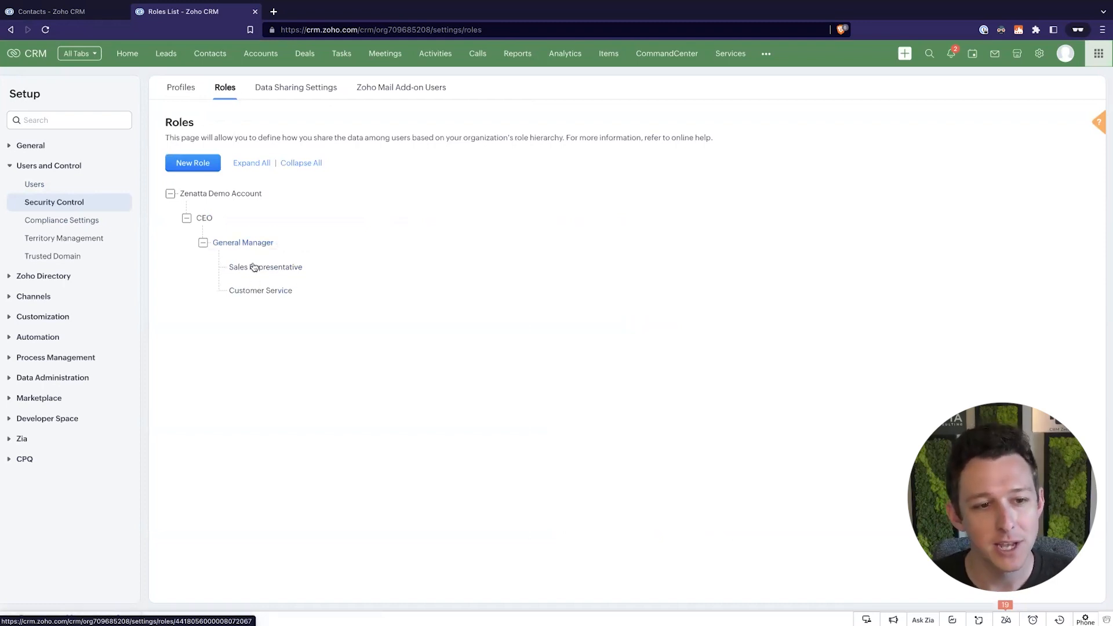
mouse_move(242, 243)
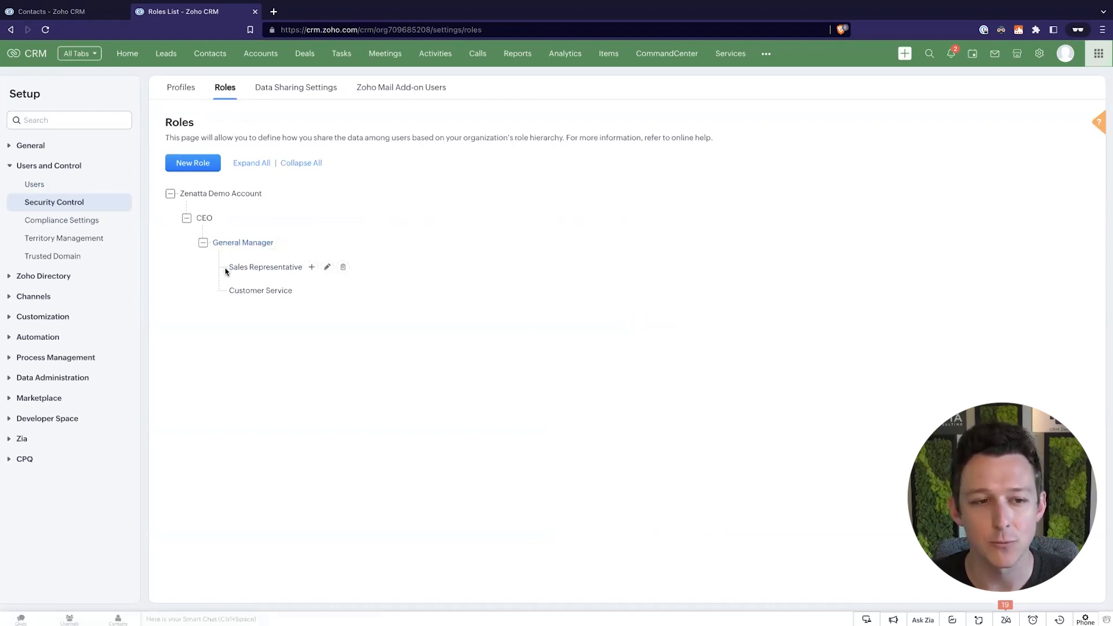
double_click(265, 266)
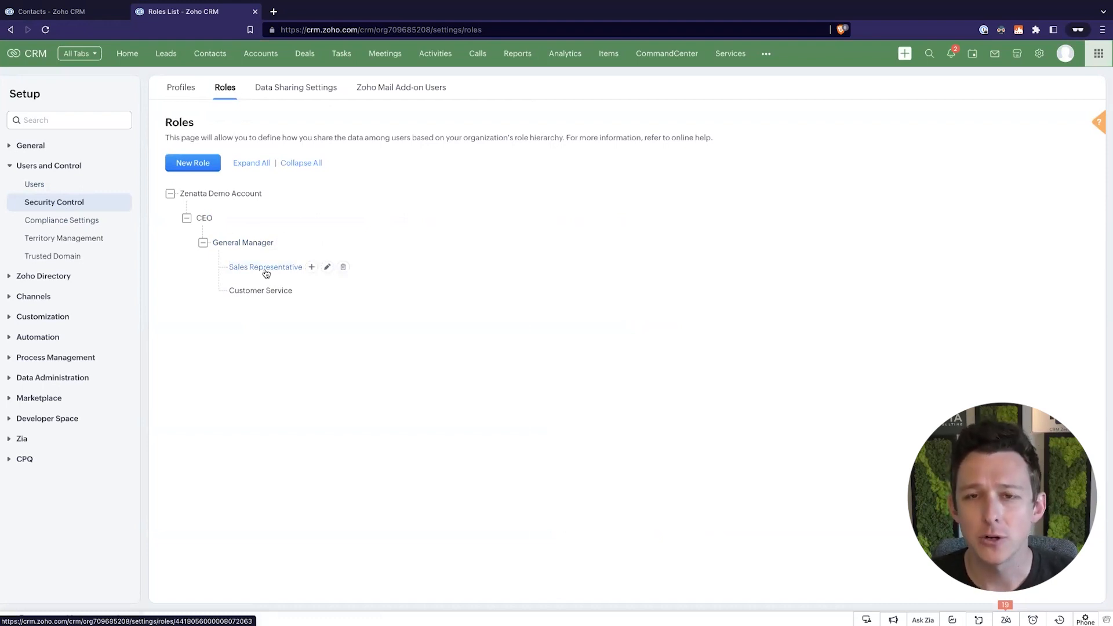
mouse_move(234, 278)
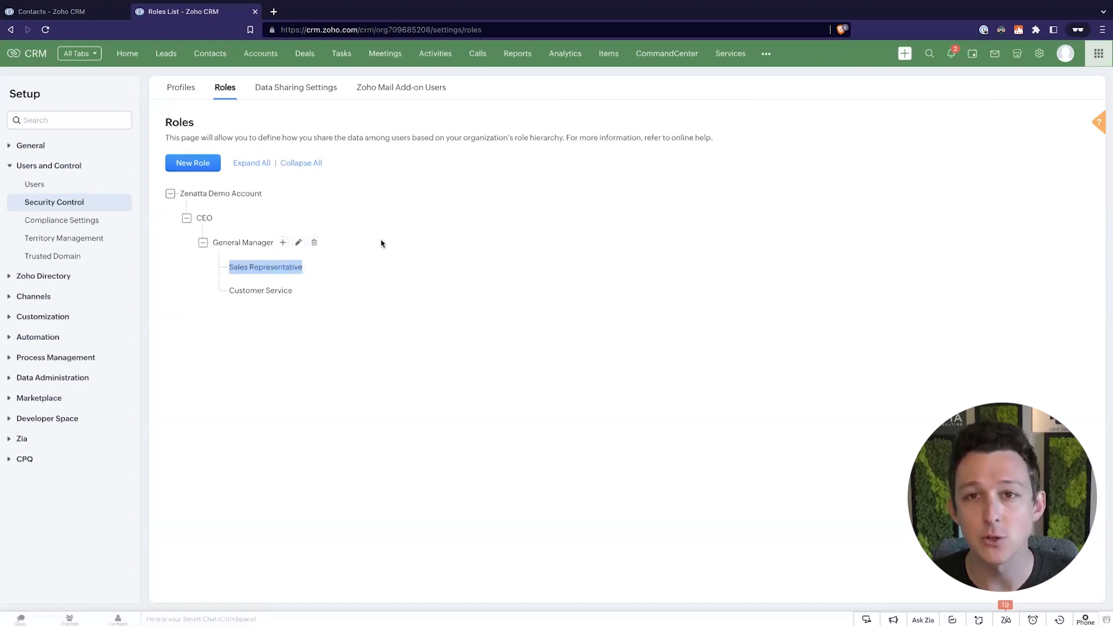
mouse_move(275, 265)
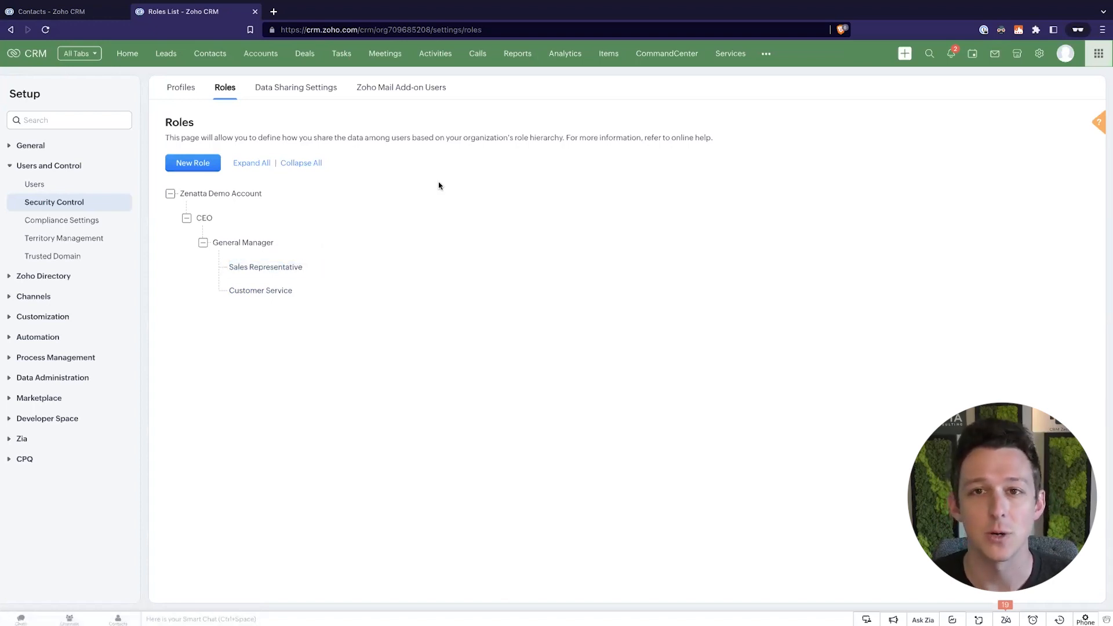
mouse_move(202, 328)
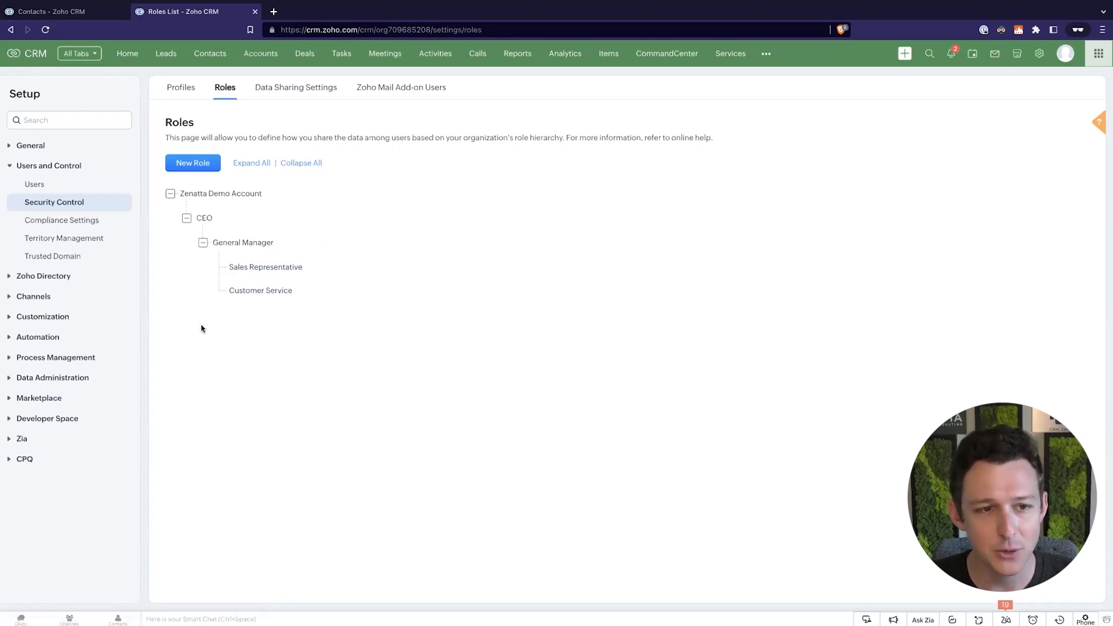
mouse_move(304, 308)
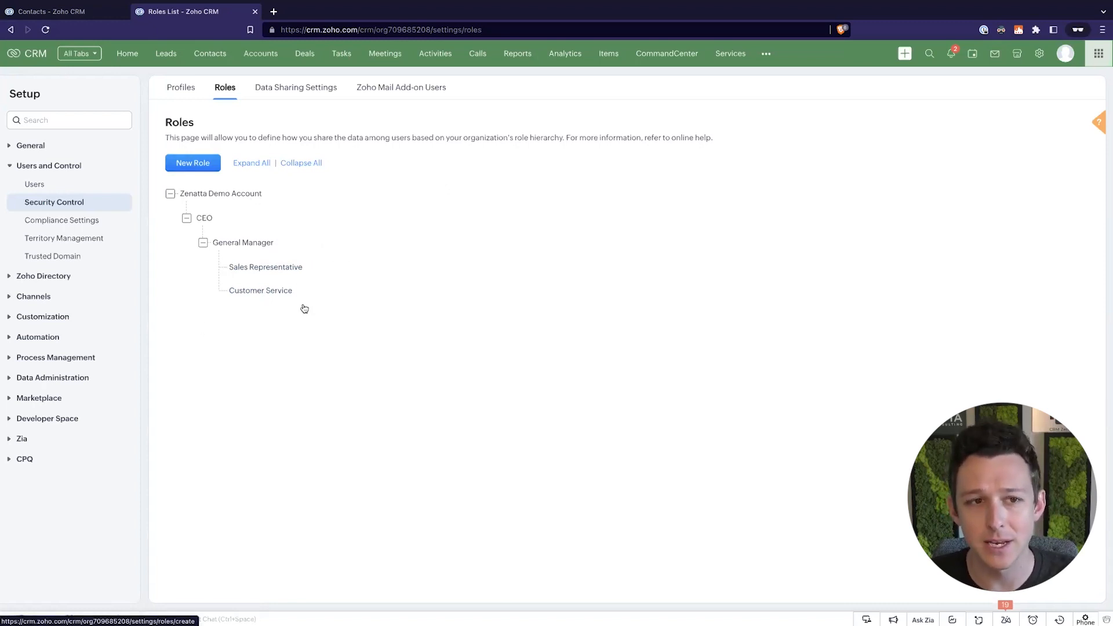
left_click(34, 183)
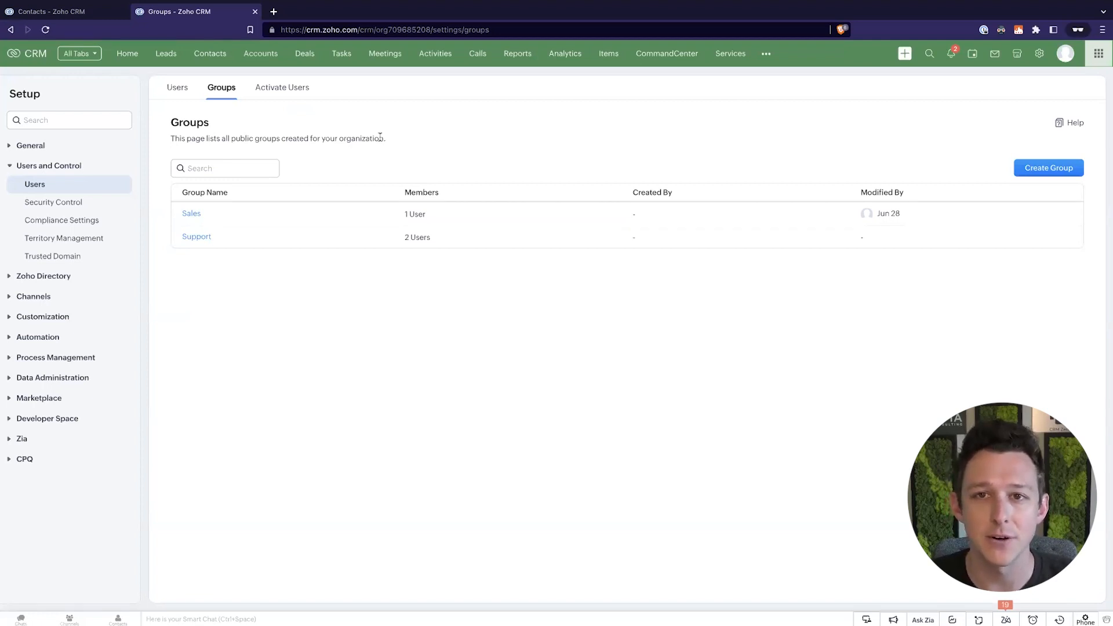
mouse_move(197, 236)
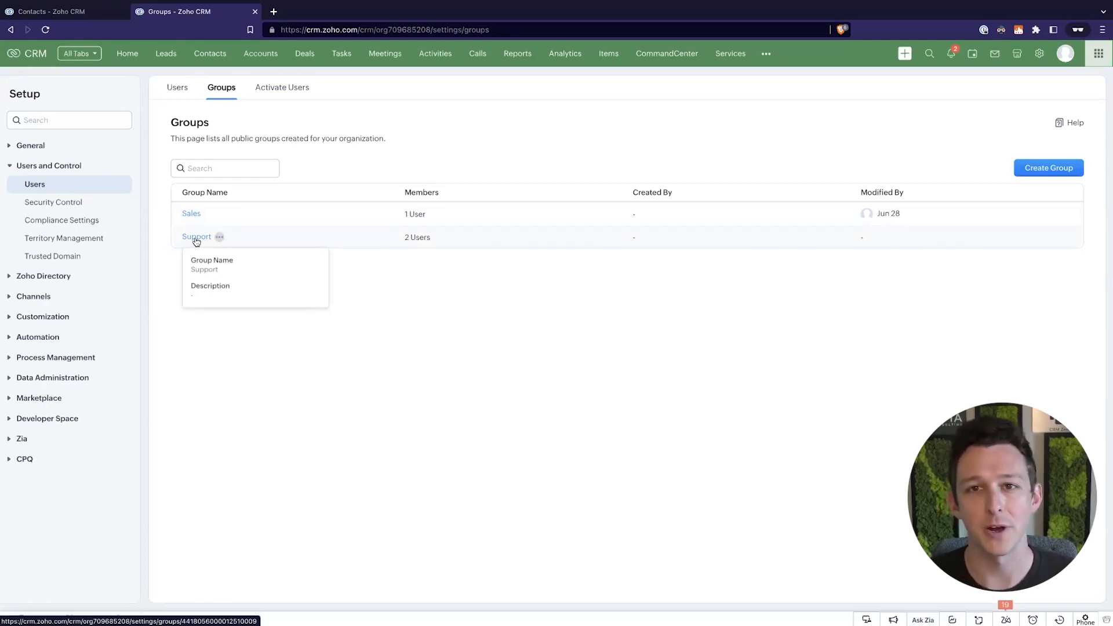
mouse_move(196, 240)
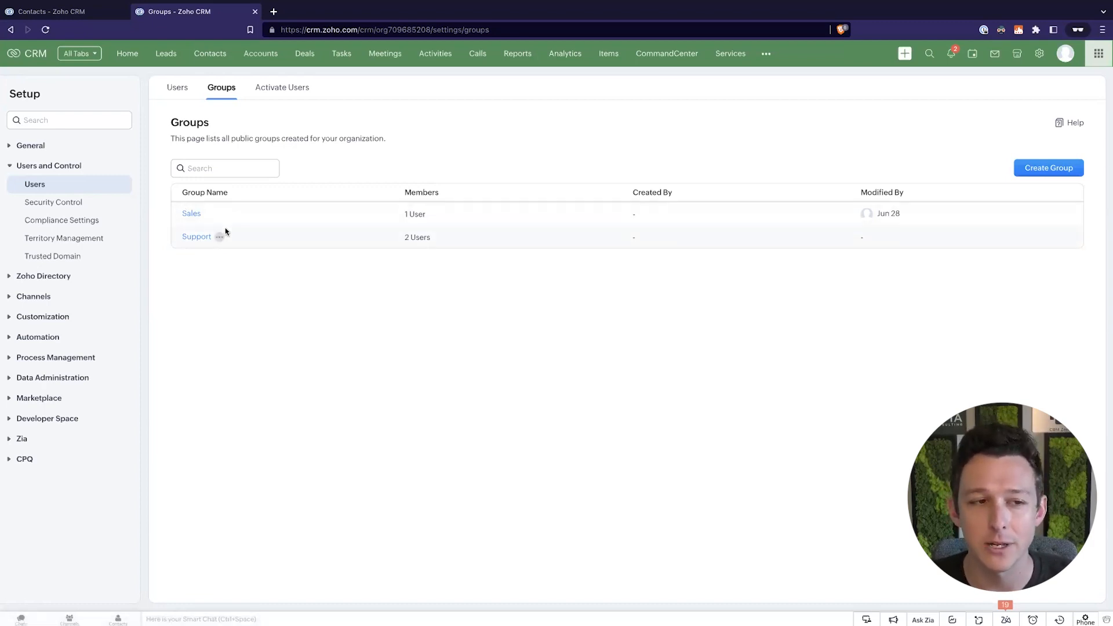
Revisit the Roles page, then return to the six-record Contacts list.
left_click(53, 202)
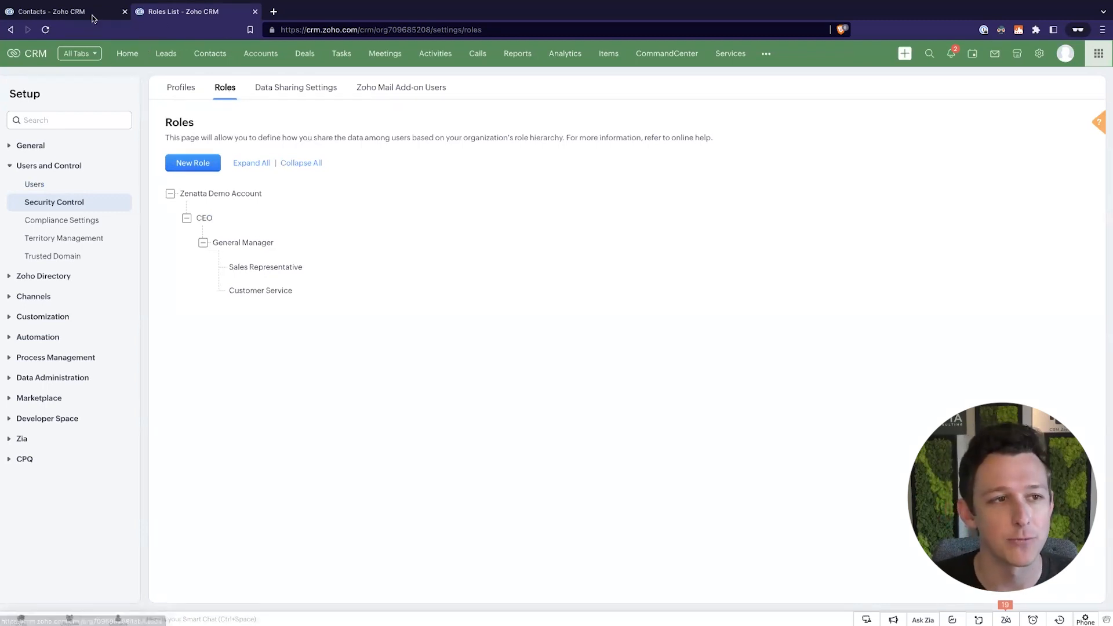
left_click(51, 11)
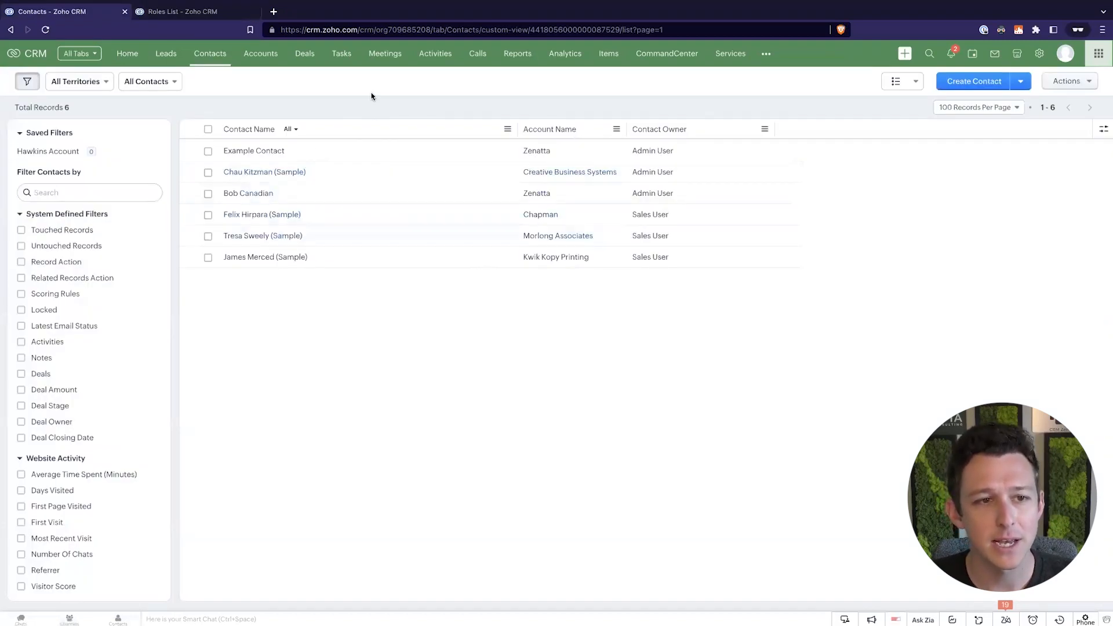
mouse_move(556, 257)
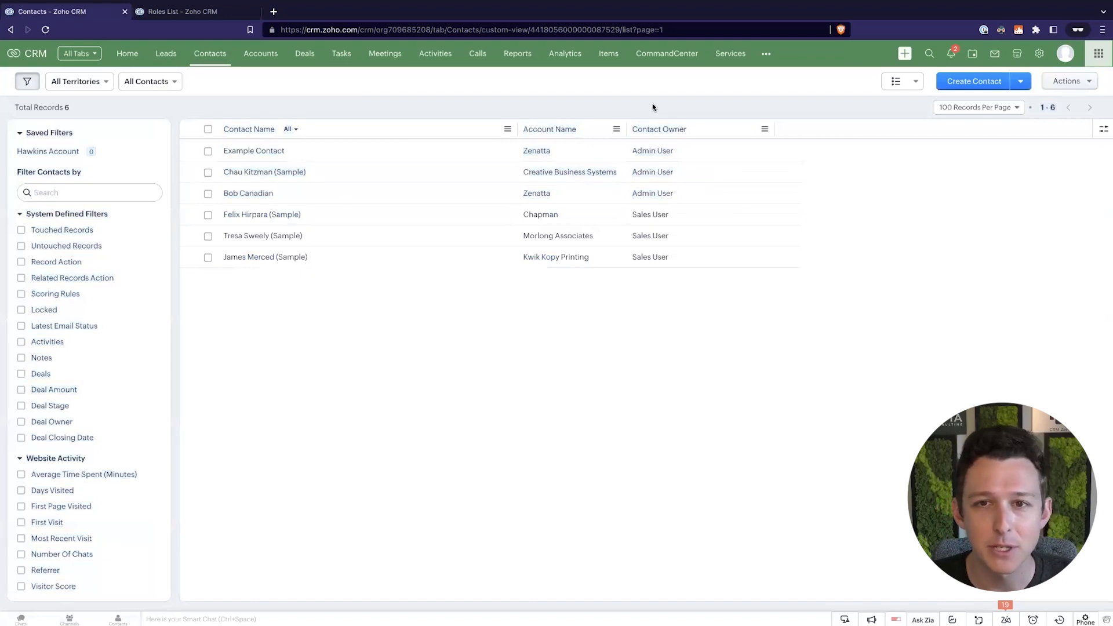
mouse_move(674, 256)
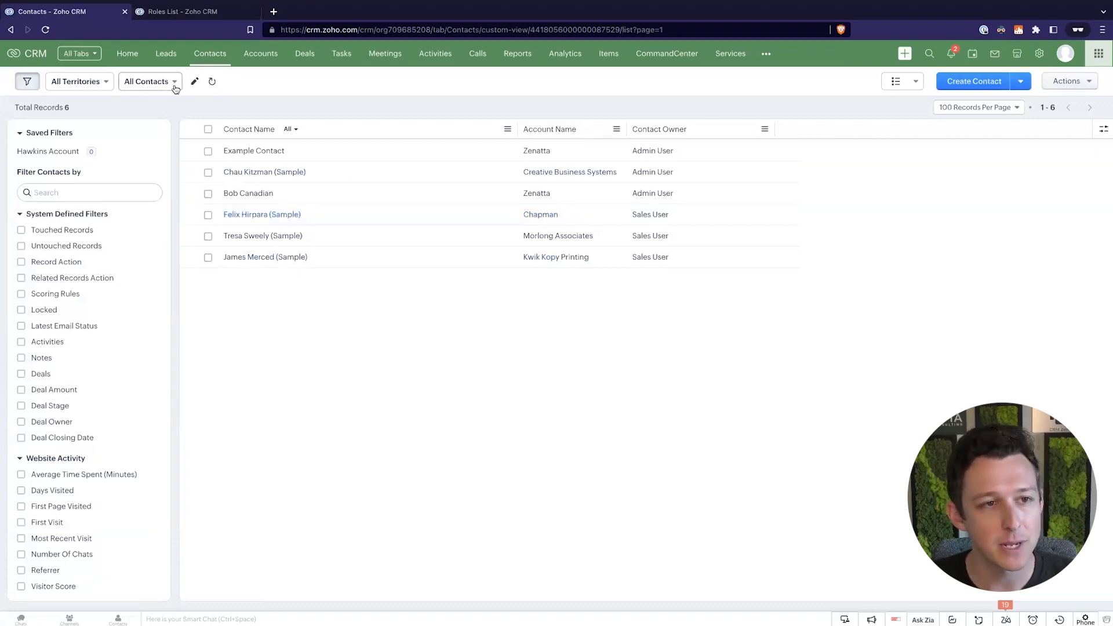
Show the contact views list, including Customers and All Contacts.
left_click(148, 82)
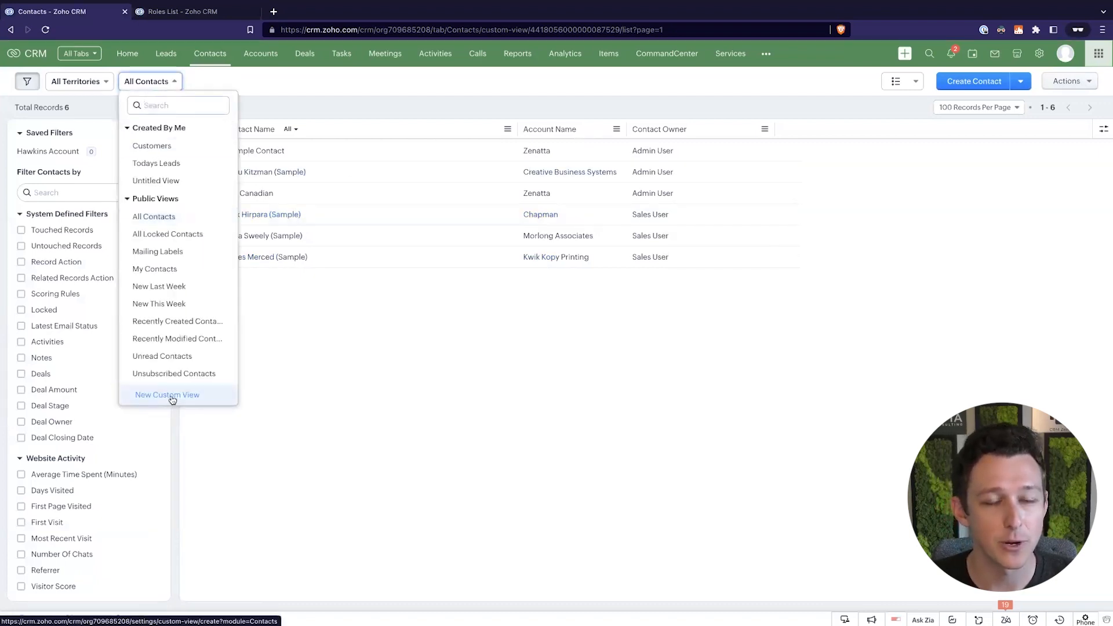
Start a new Sales Contacts view with criterion Contact Owner is Sales User.
left_click(167, 394)
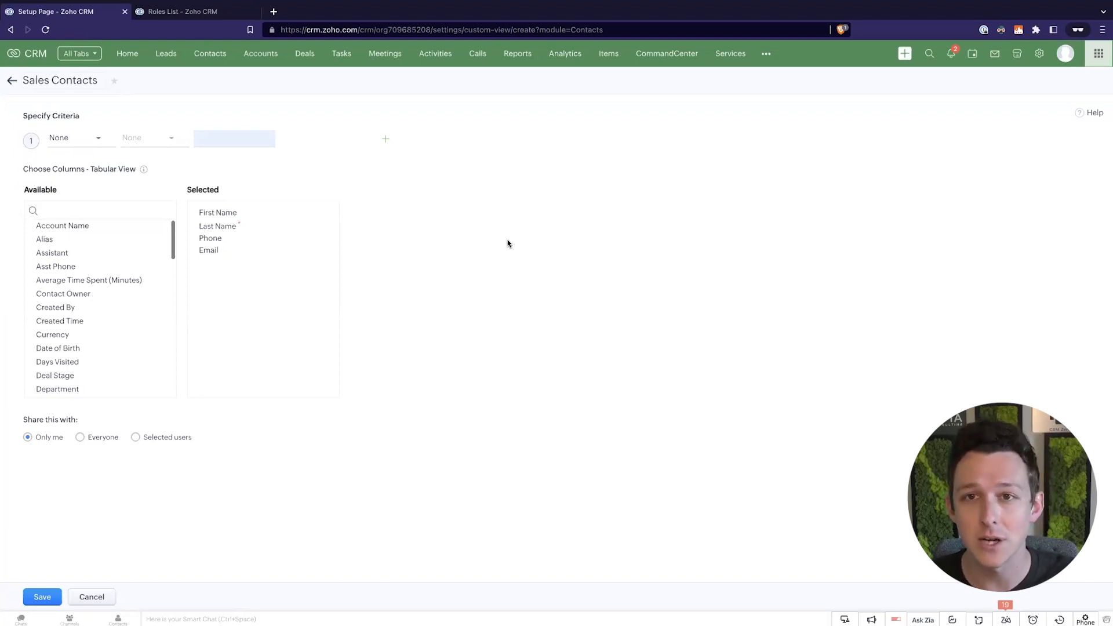
left_click(75, 136)
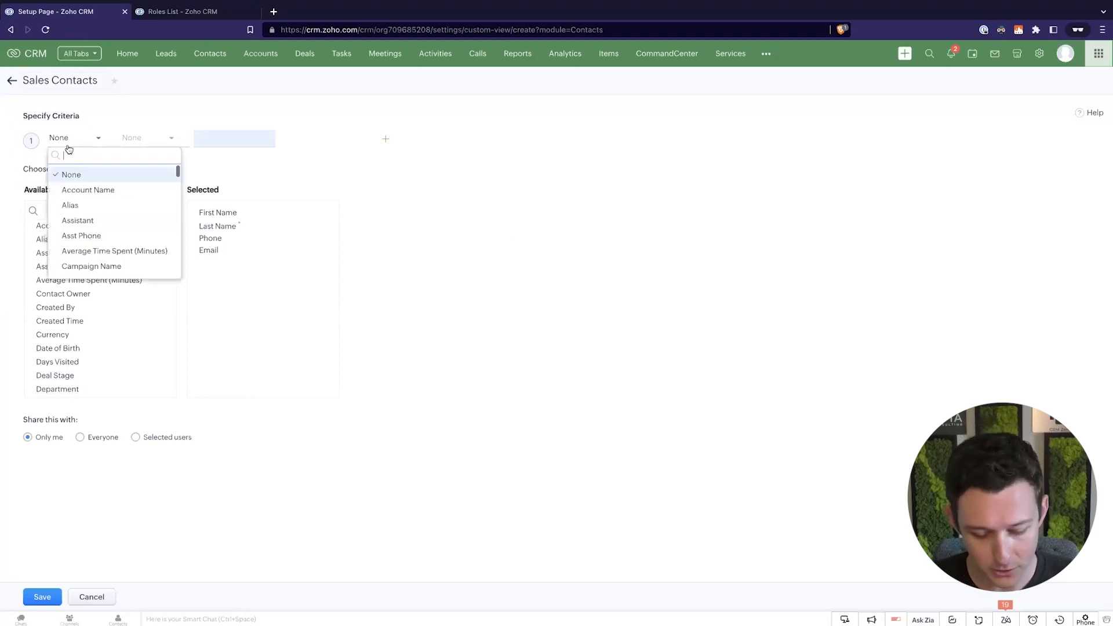
left_click(88, 294)
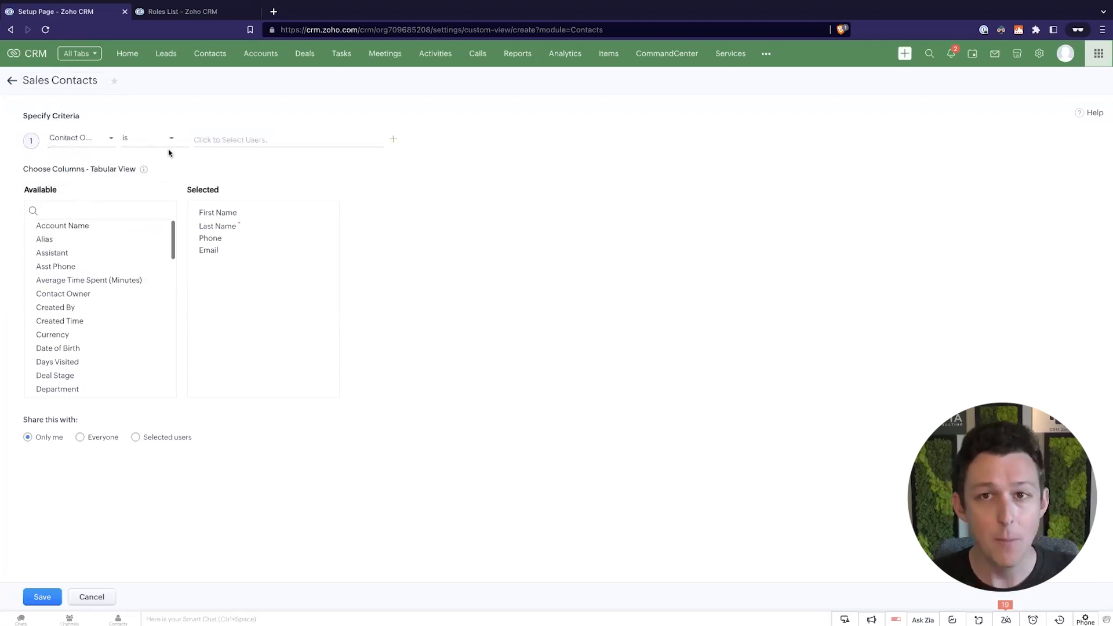
left_click(148, 138)
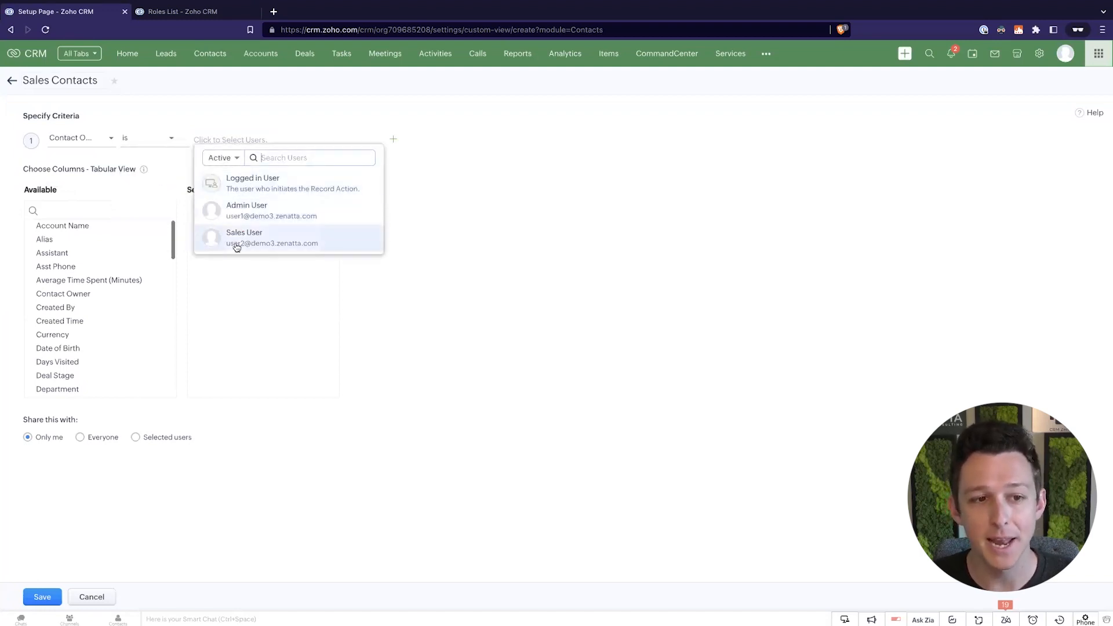
left_click(244, 237)
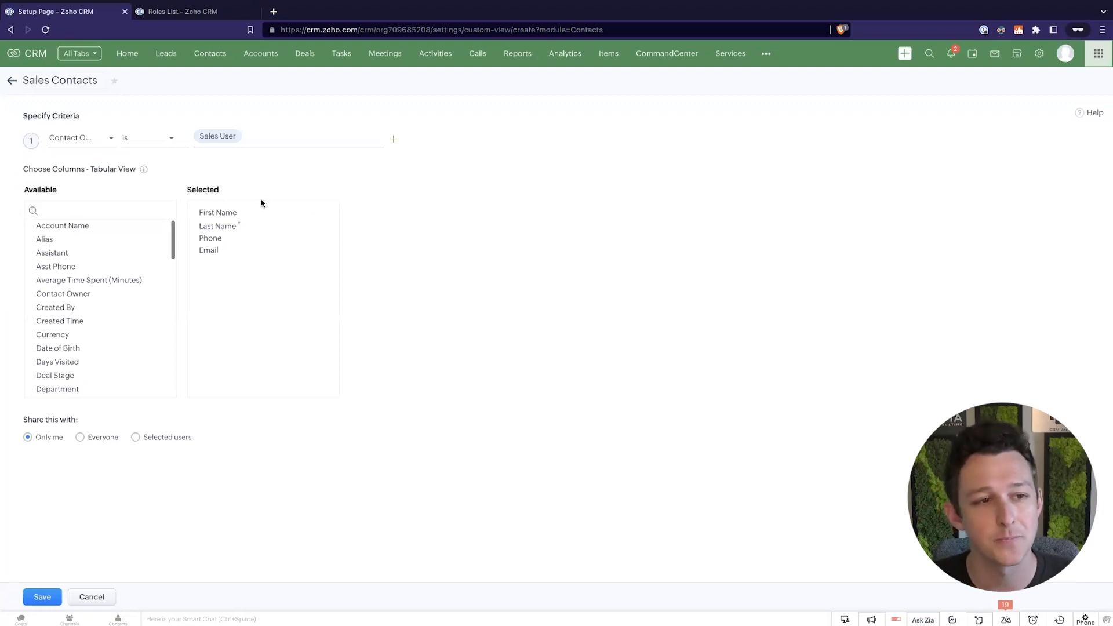
Change the criterion to Contact Owner belongs to role Sales Representative.
left_click(148, 138)
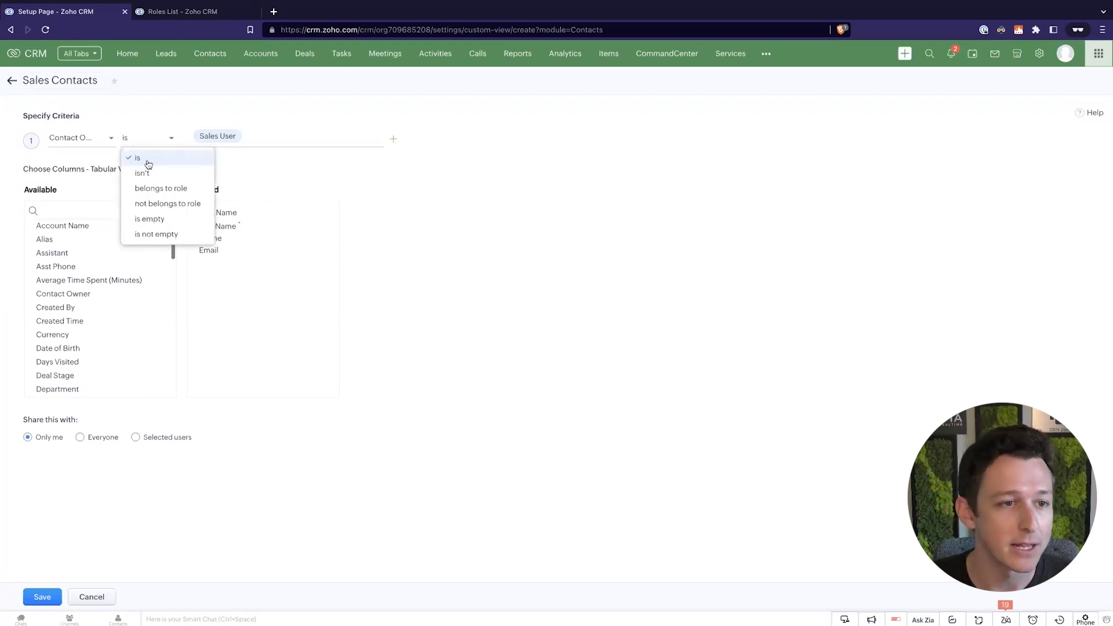
left_click(161, 188)
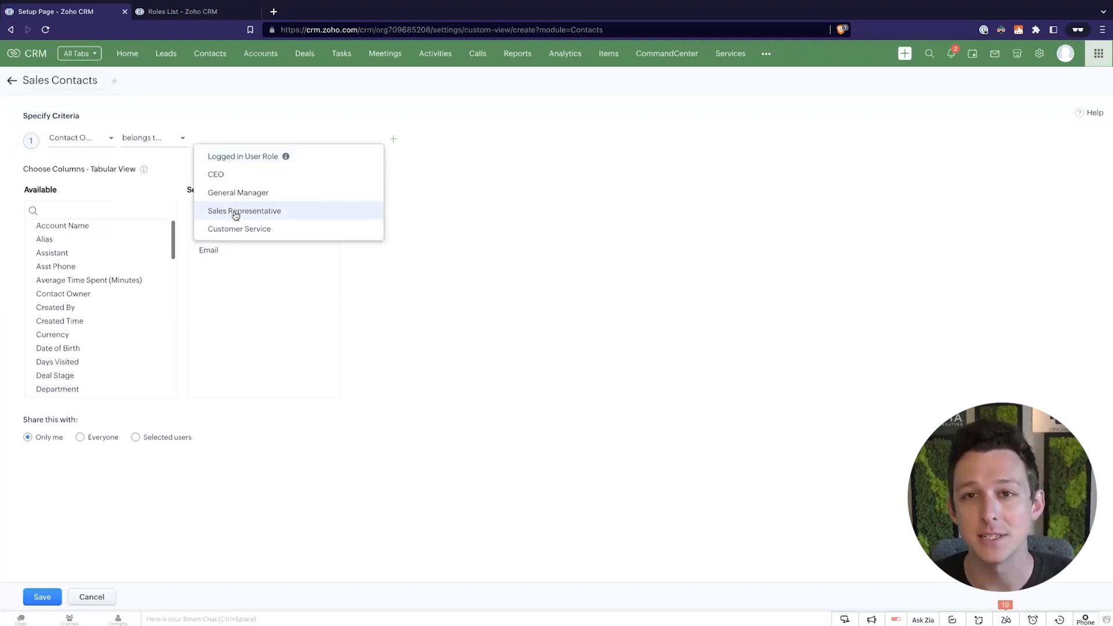
left_click(244, 211)
type("owner")
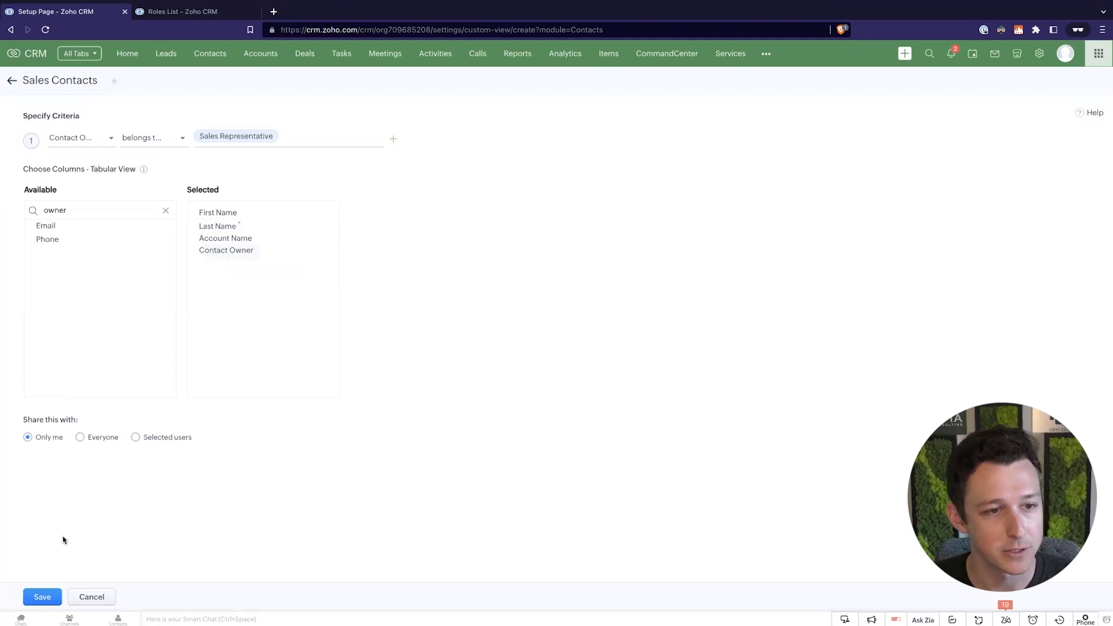
Save the Sales Contacts view and display its three Sales User contacts.
left_click(41, 596)
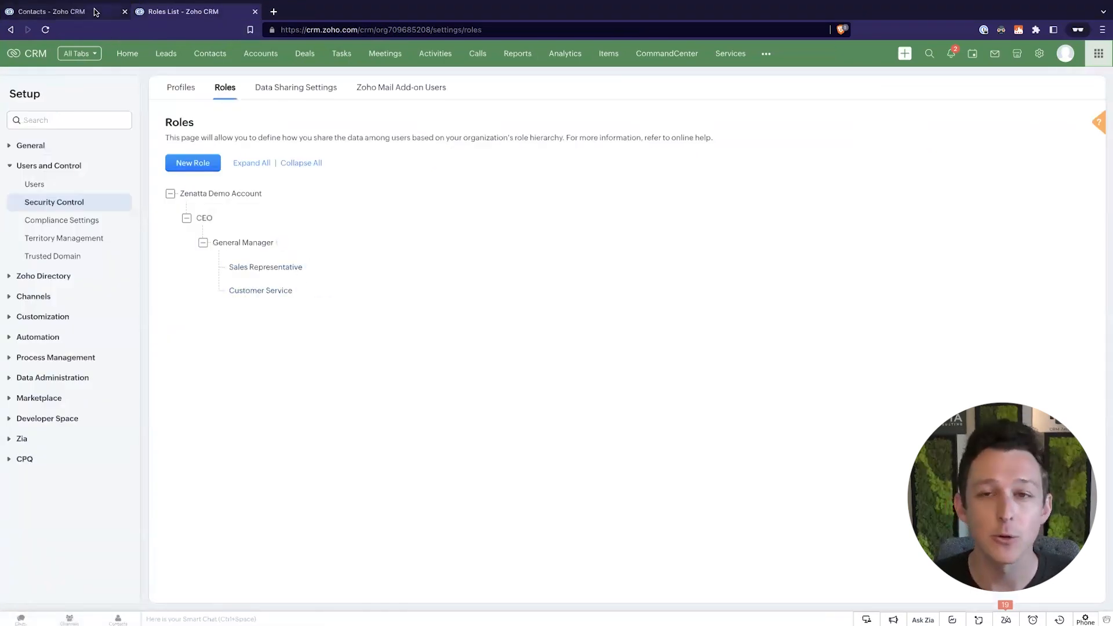
left_click(49, 11)
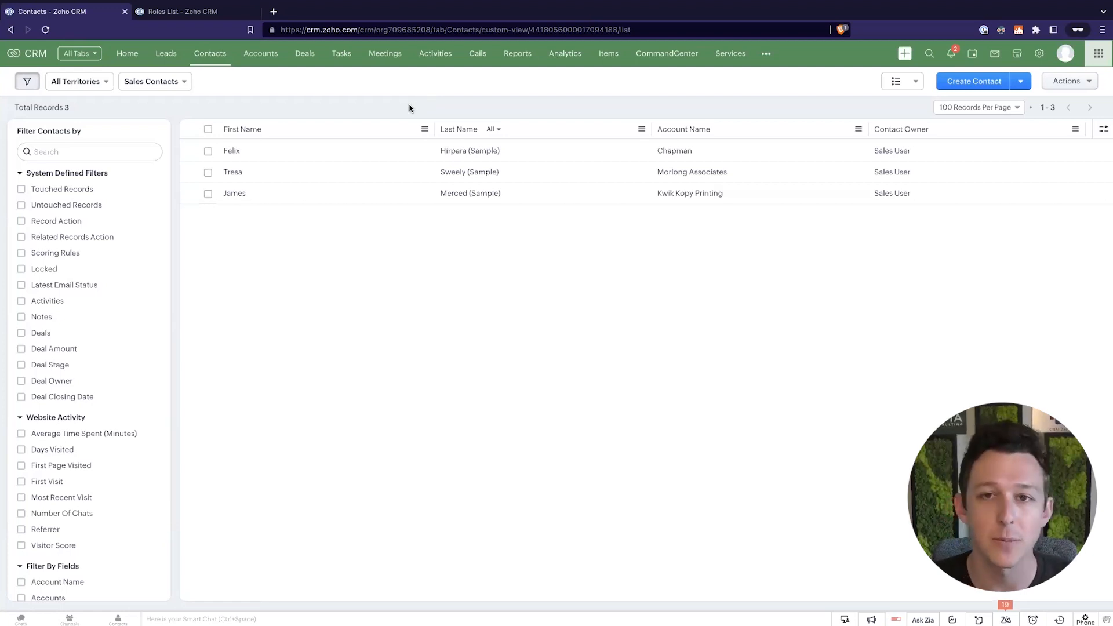
mouse_move(284, 108)
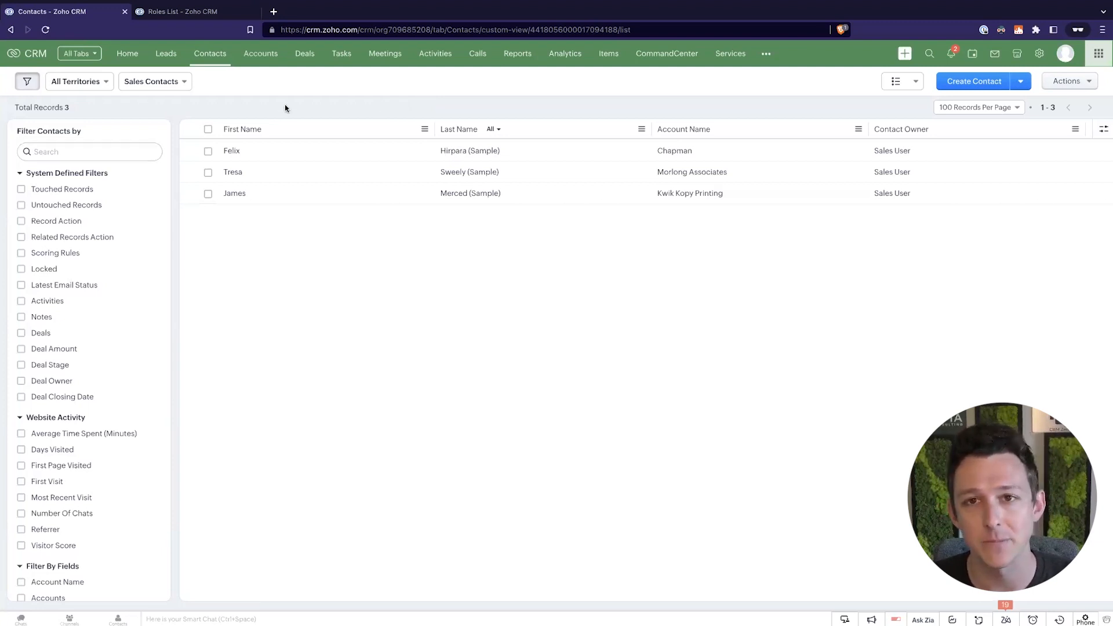
Search the Filter Contacts by fields for 'owner'.
left_click(89, 151)
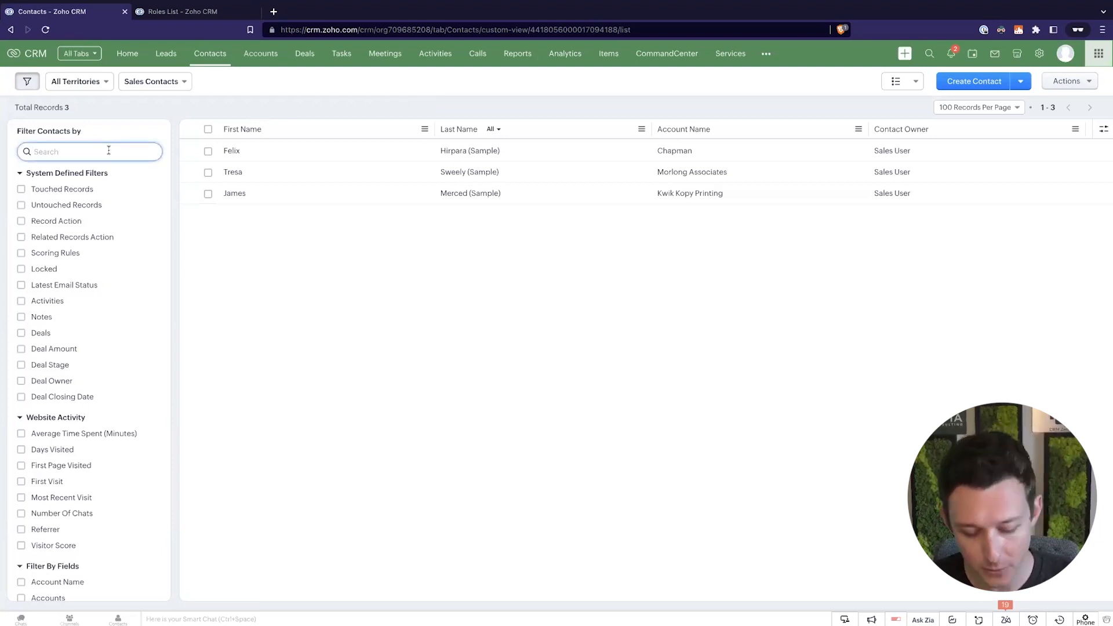
type("owner")
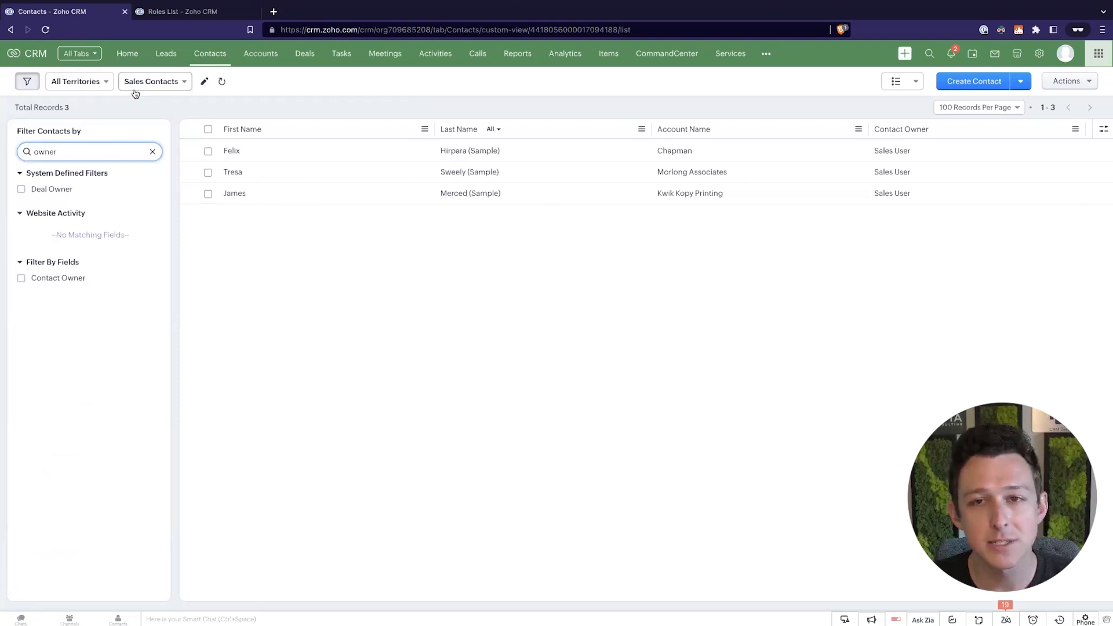
left_click(151, 81)
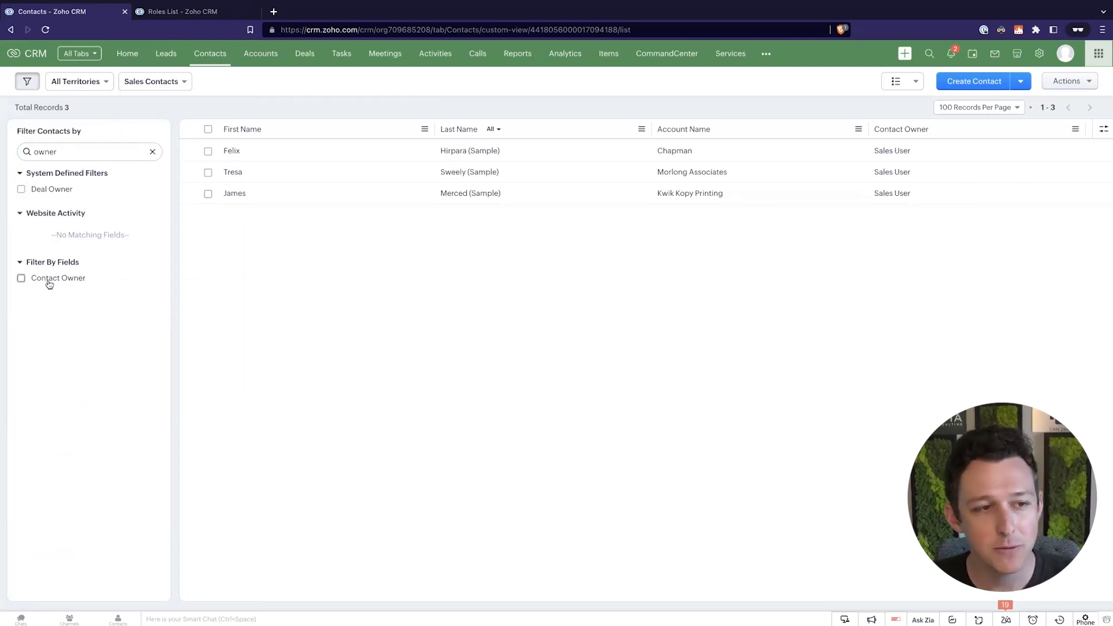
mouse_move(57, 277)
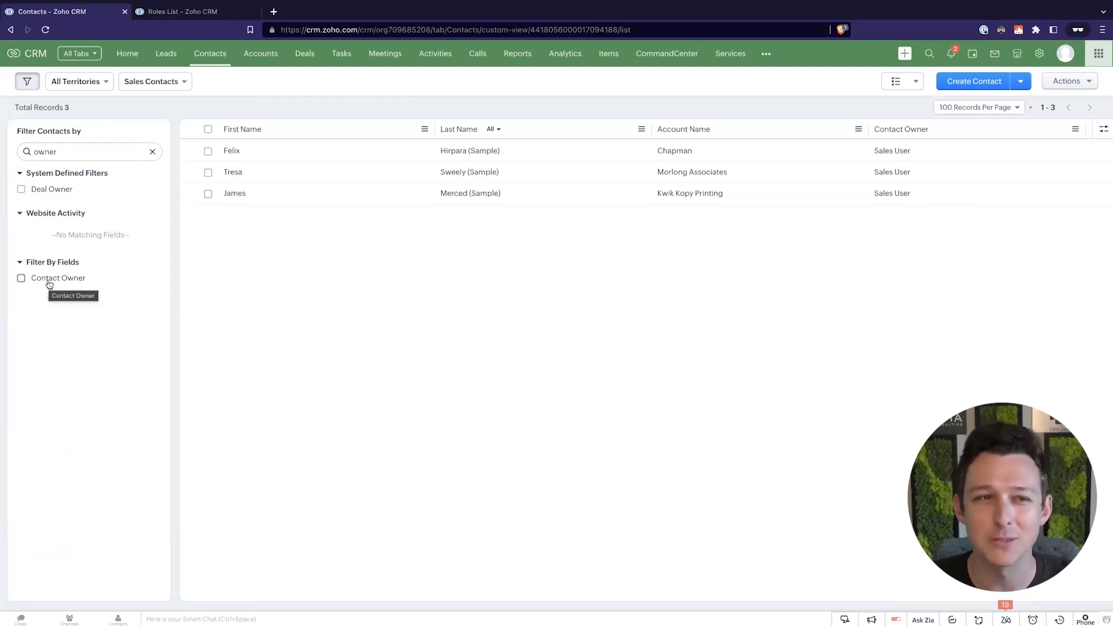
mouse_move(156, 93)
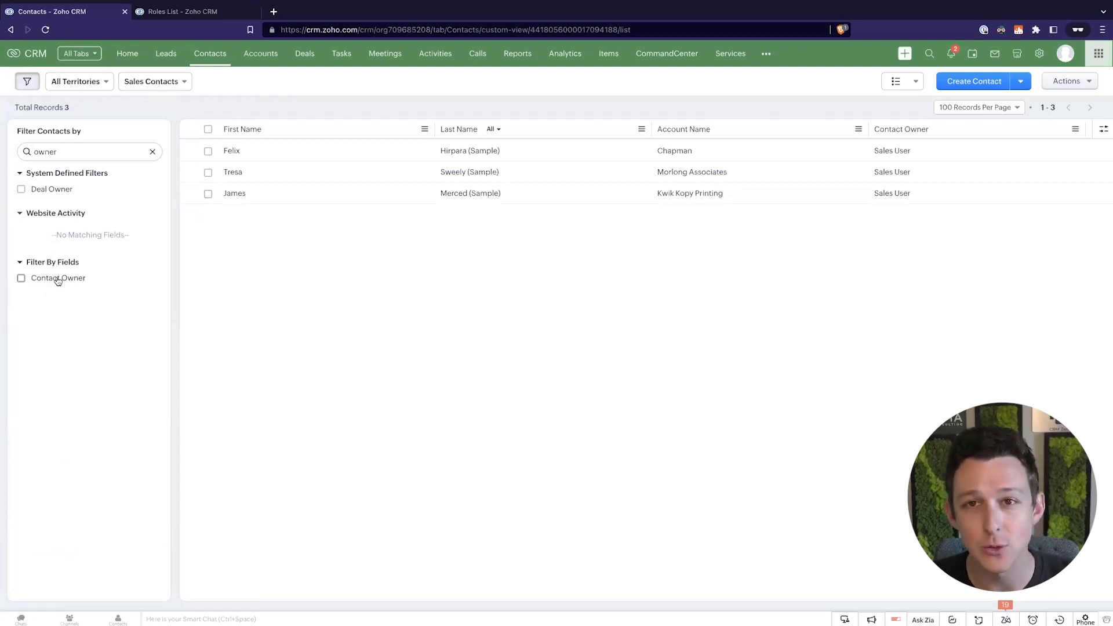
Apply a Contact Owner filter: belongs to Group Sales.
left_click(22, 277)
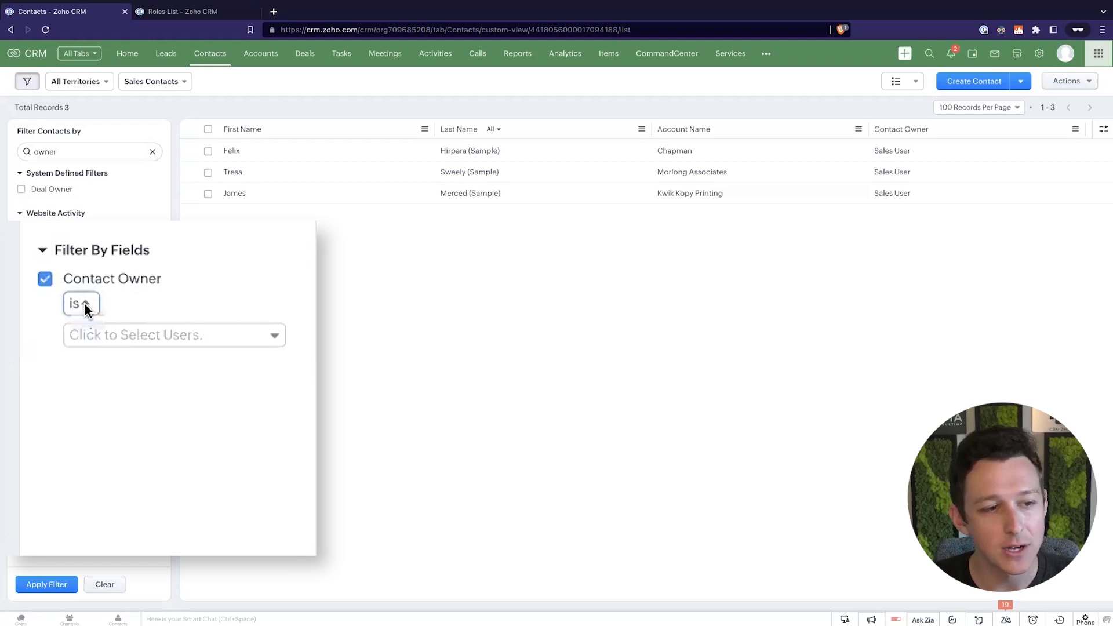
left_click(80, 303)
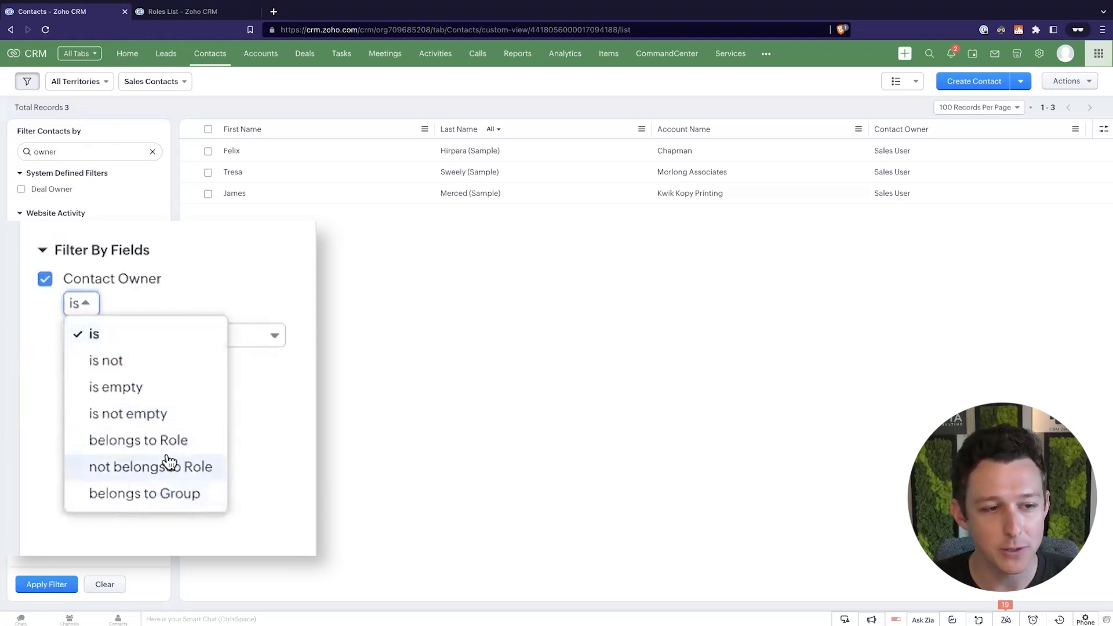
left_click(144, 493)
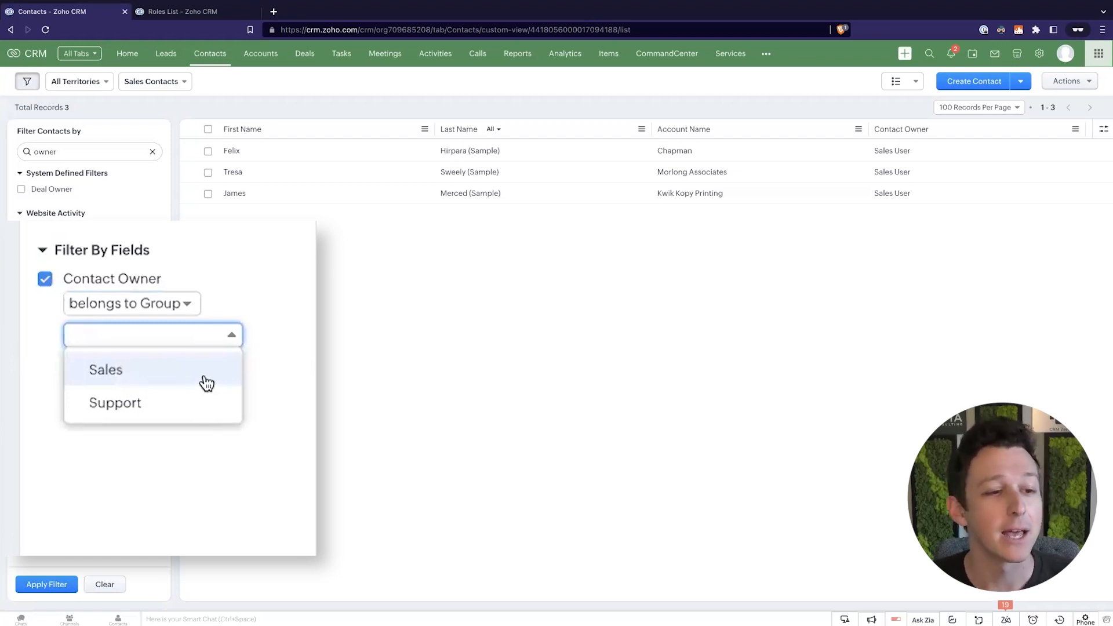
mouse_move(178, 97)
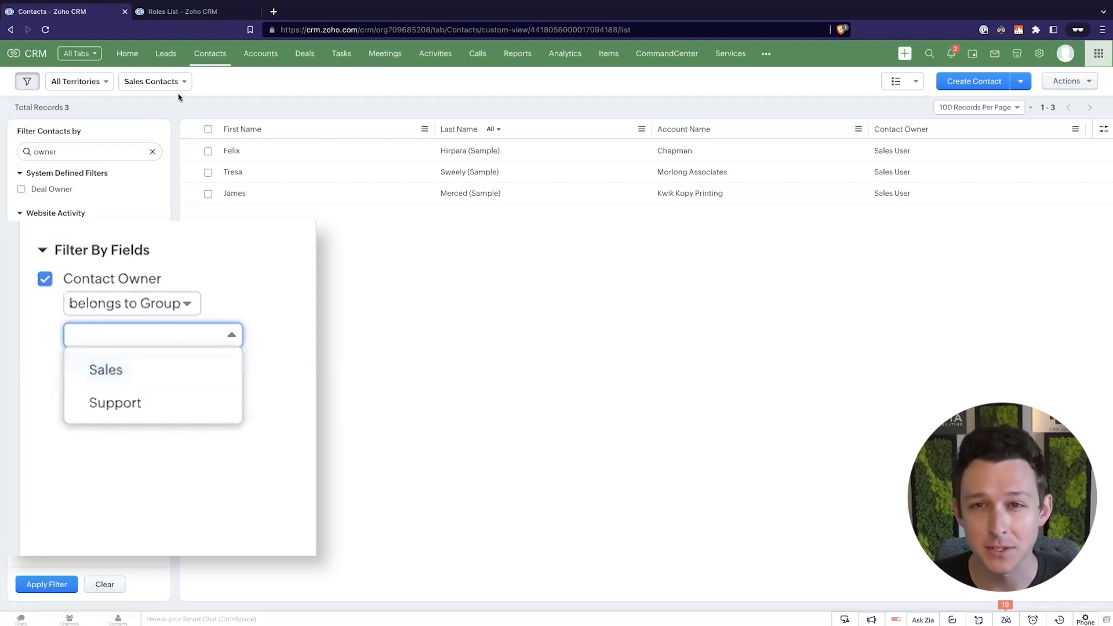
mouse_move(225, 324)
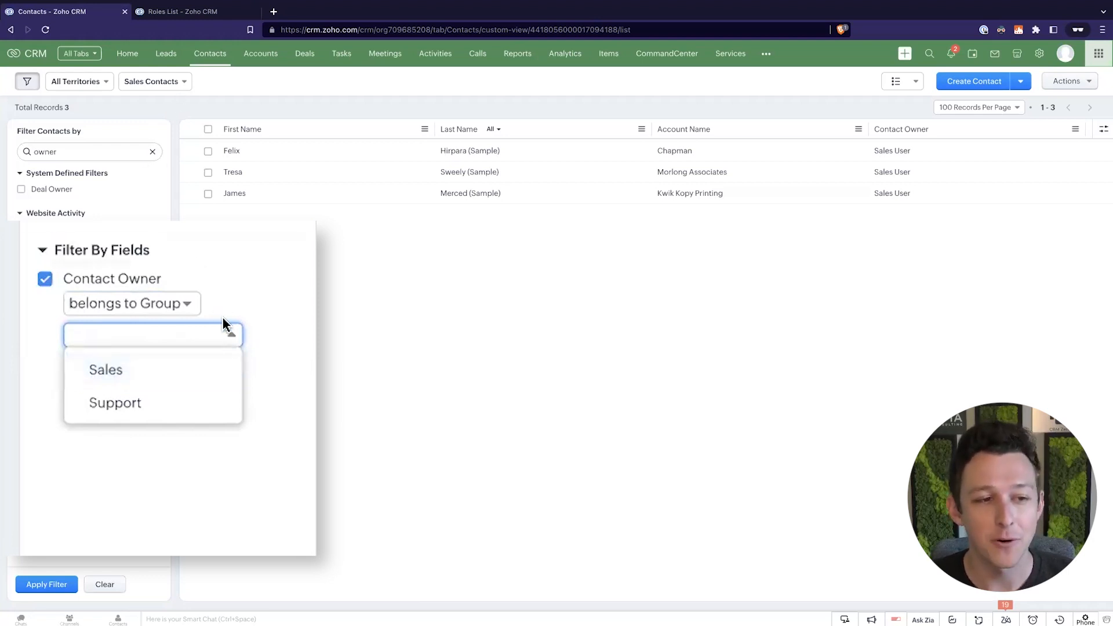
left_click(105, 369)
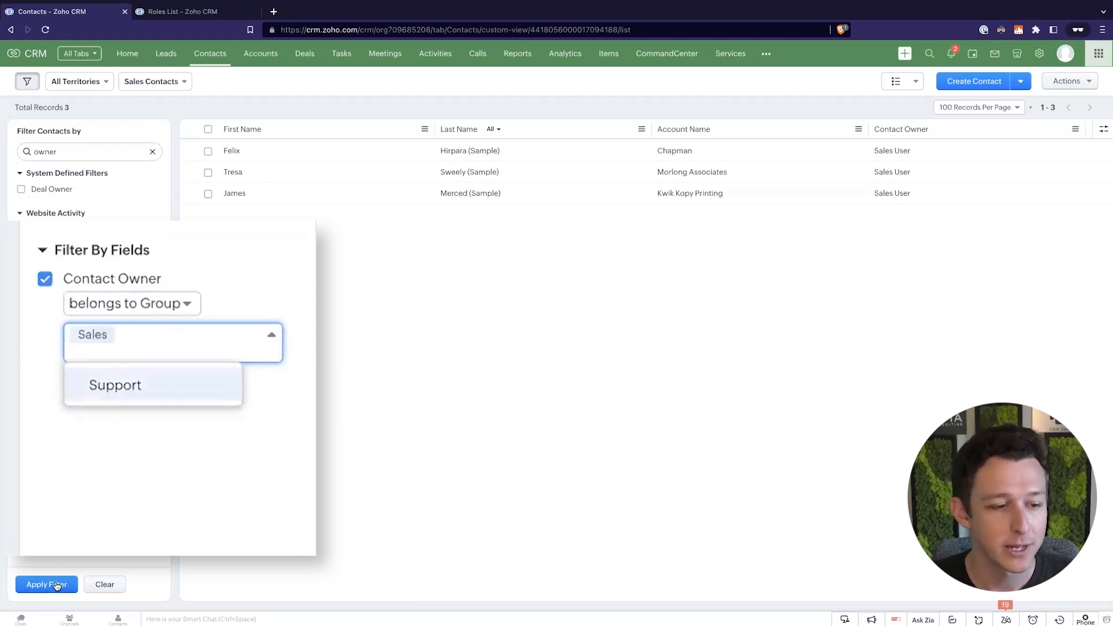
left_click(47, 585)
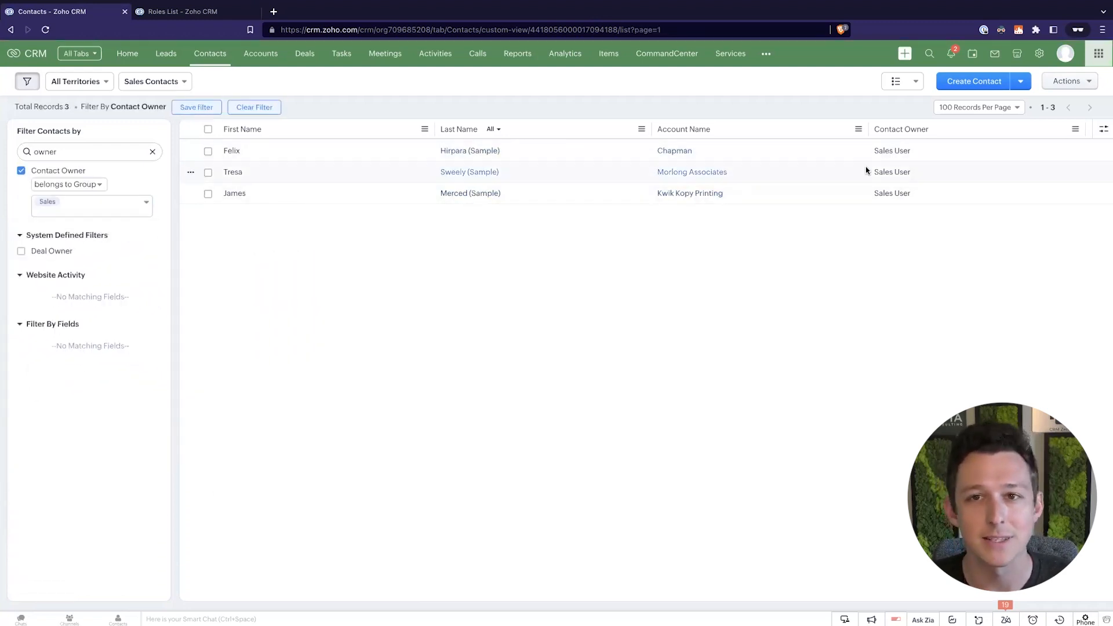
mouse_move(624, 111)
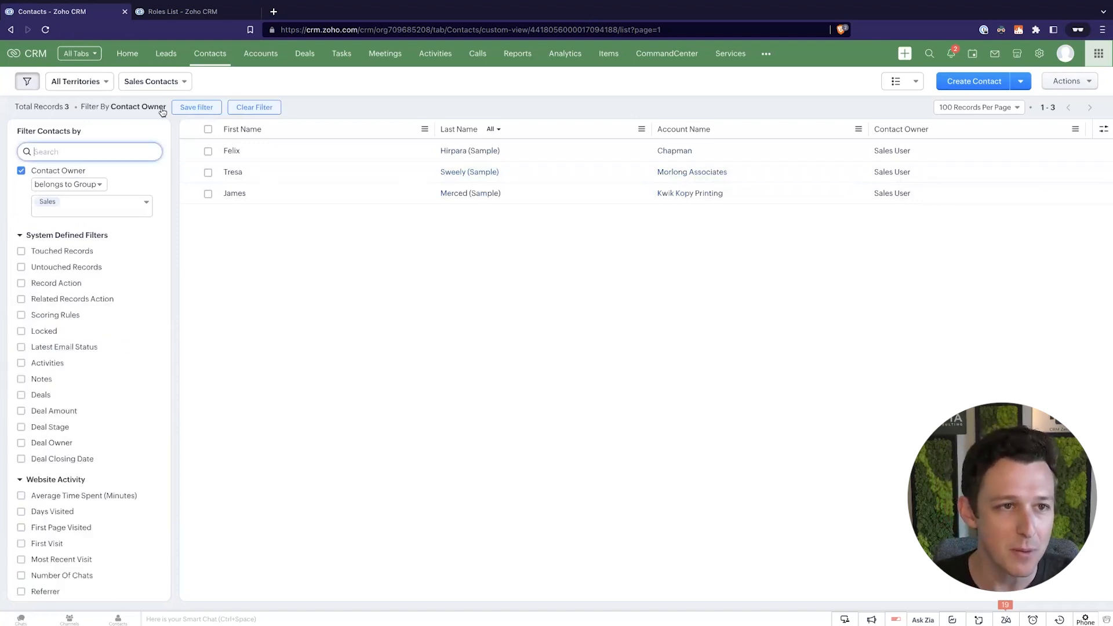
left_click(154, 81)
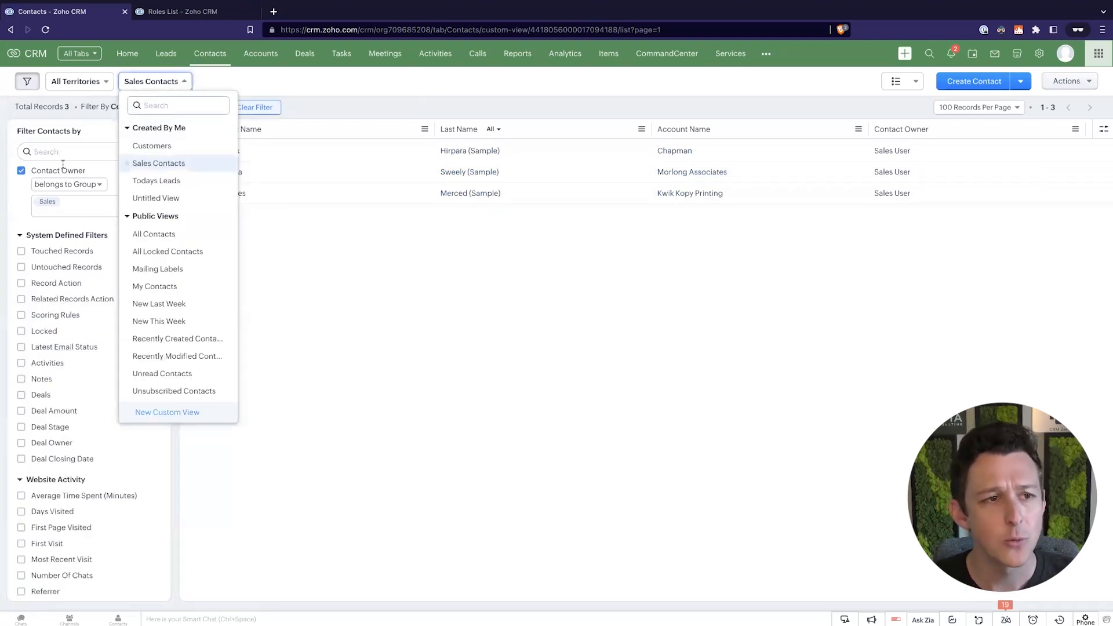
left_click(67, 184)
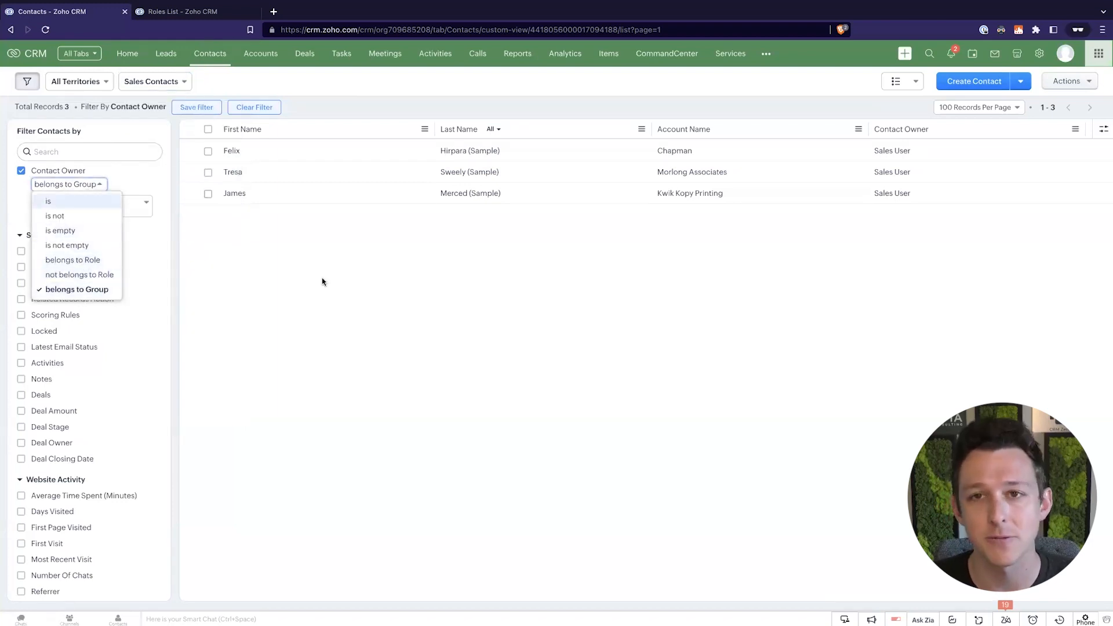
mouse_move(396, 370)
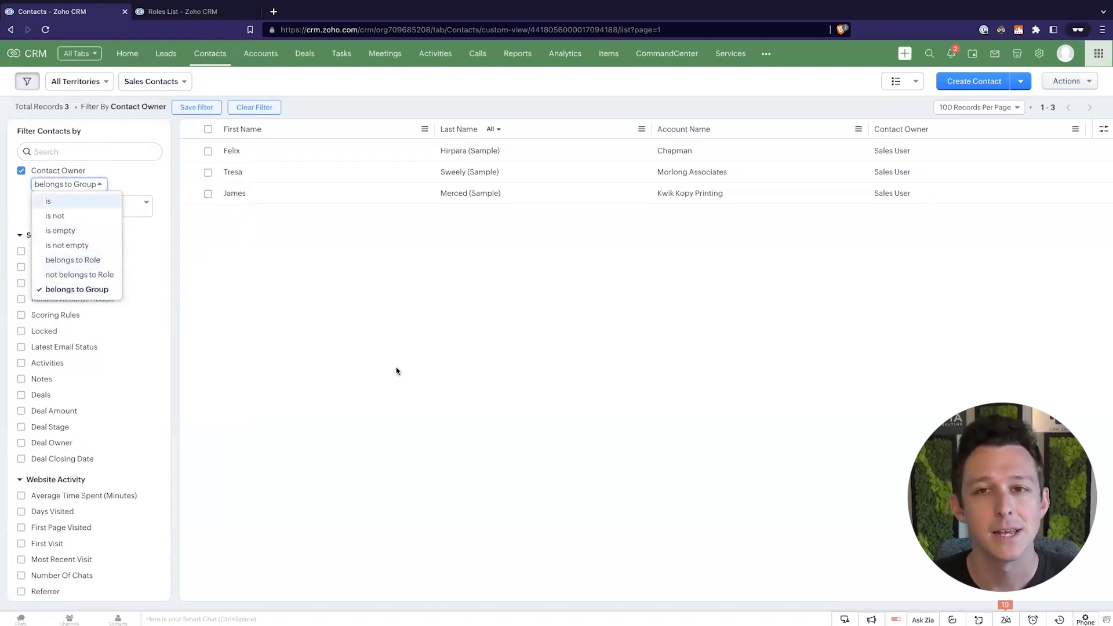